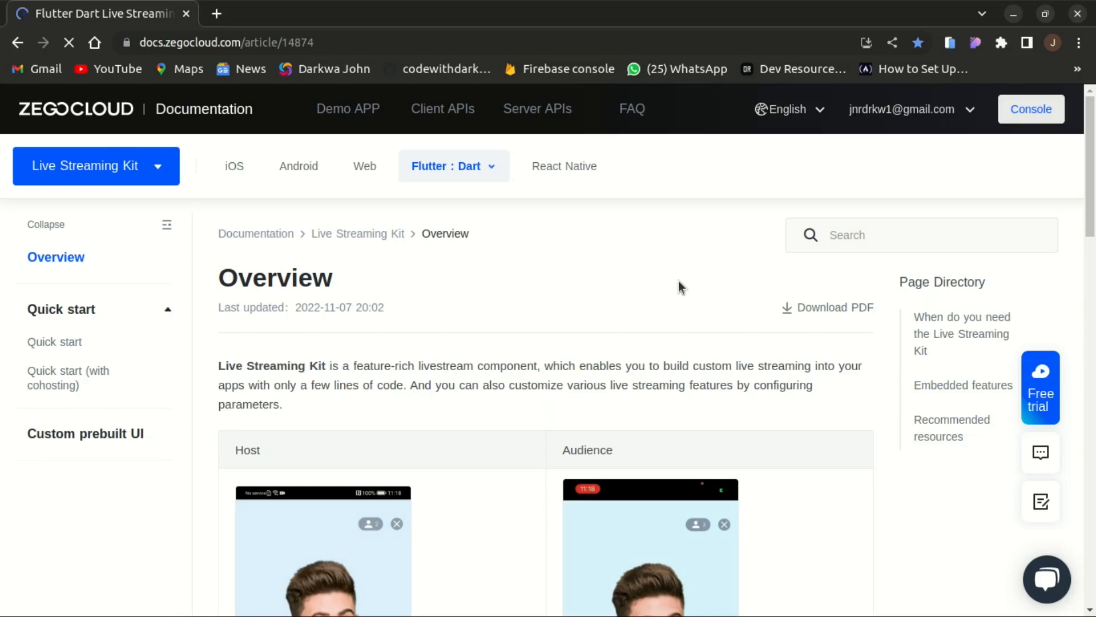
- Reach the basic live Quick start for Flutter and read the Integrate the SDK section
scroll("down", 3)
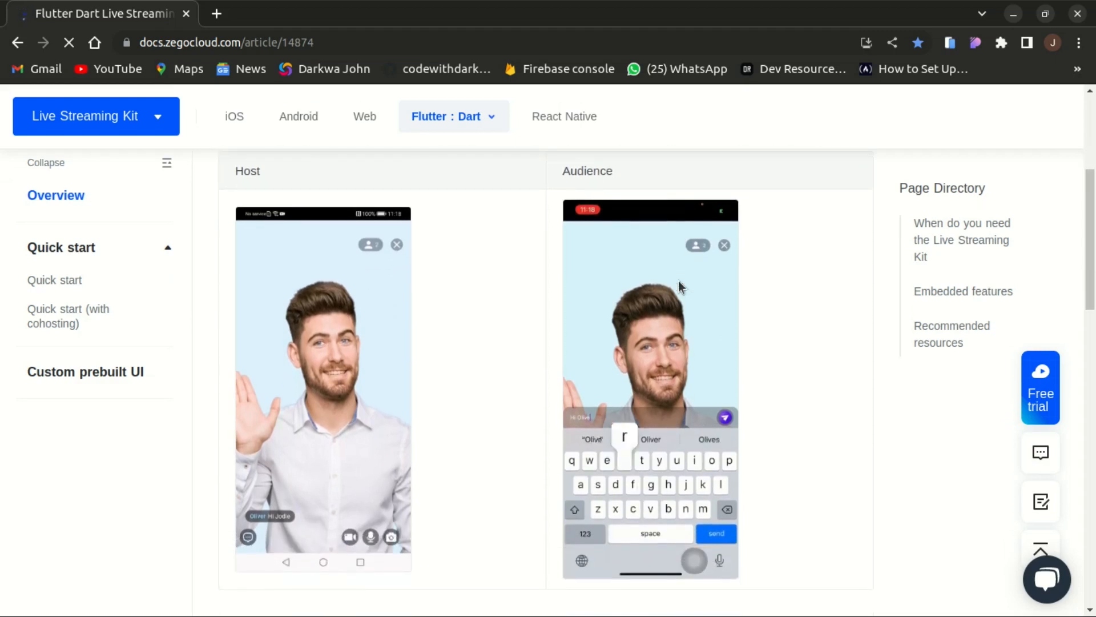
left_click(715, 534)
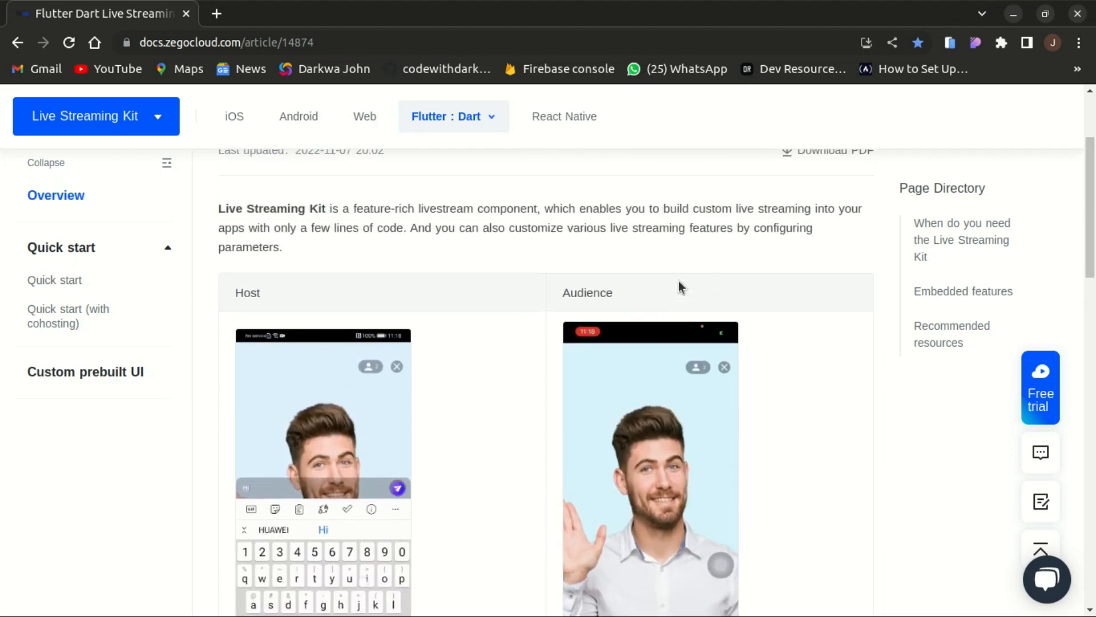
scroll("down", 3)
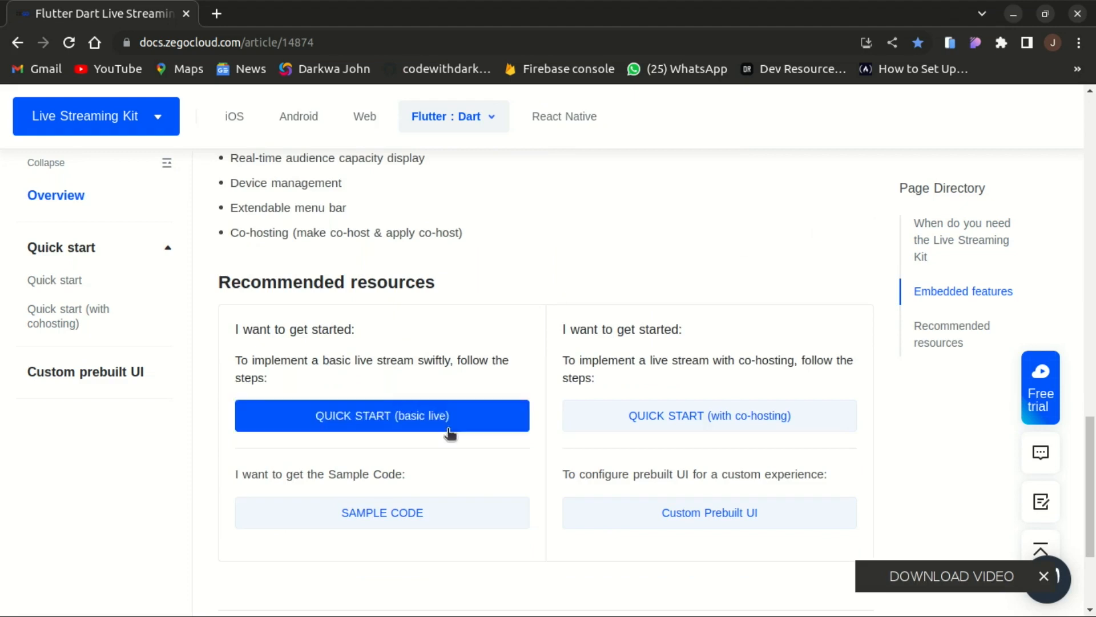
mouse_move(467, 416)
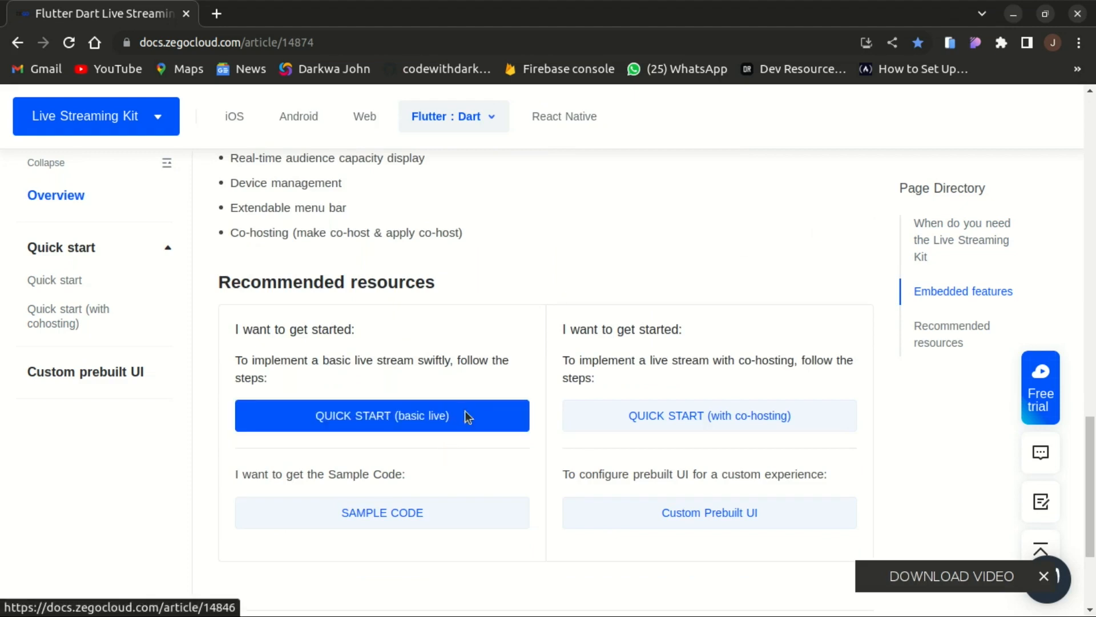
left_click(381, 416)
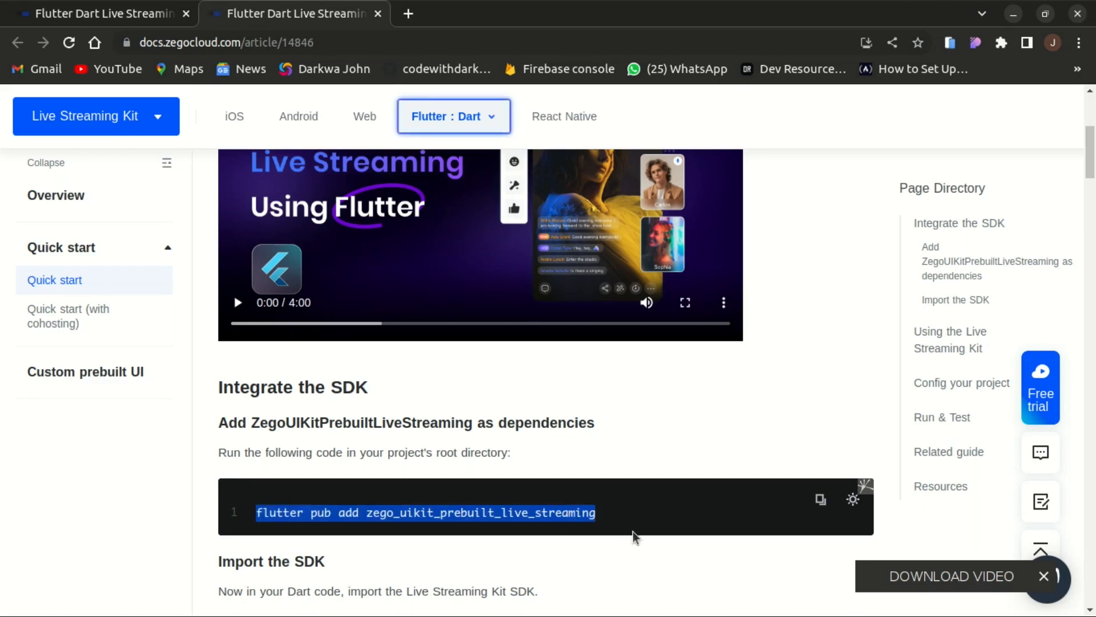
scroll("down", 3)
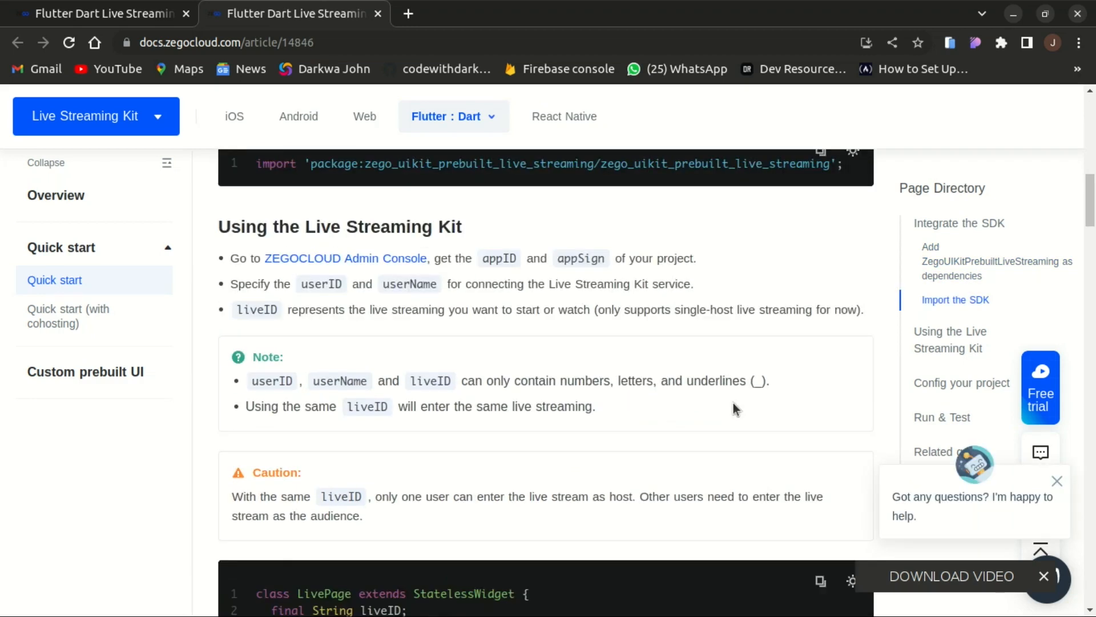
scroll("up", 3)
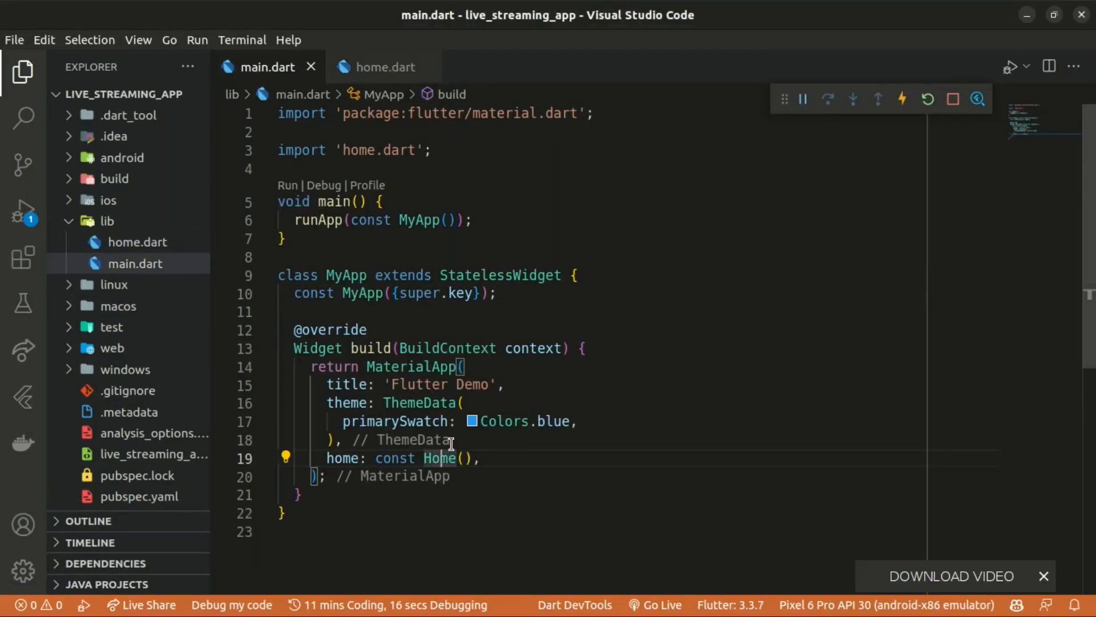
mouse_move(439, 458)
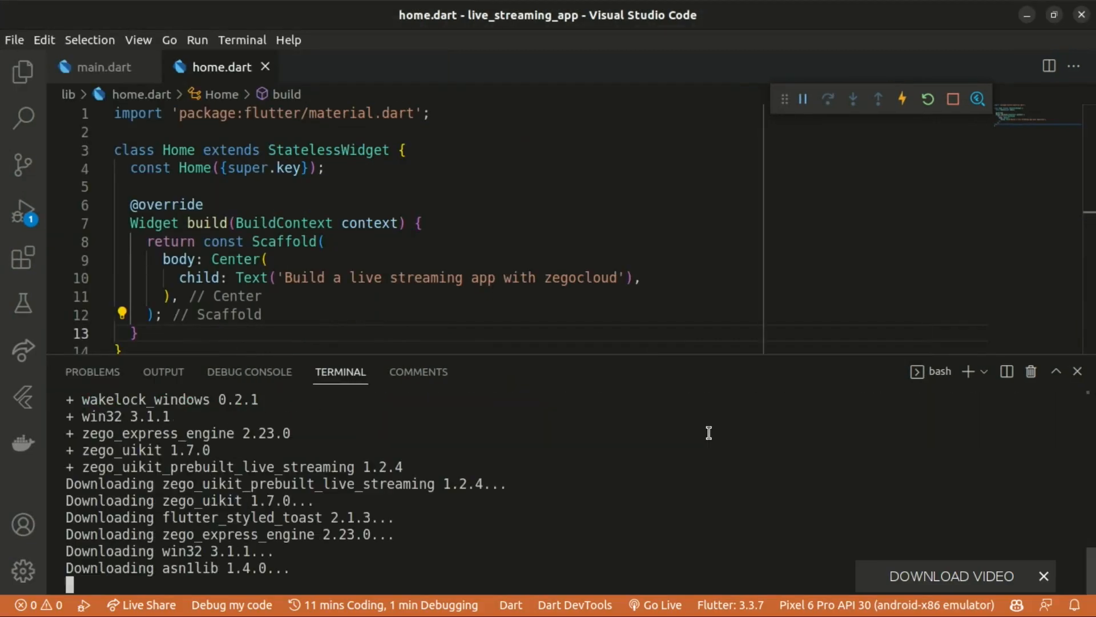
- Confirm zego_uikit_prebuilt_live_streaming ^1.2.4 appears in pubspec.yaml dependencies after pub get
left_click(163, 371)
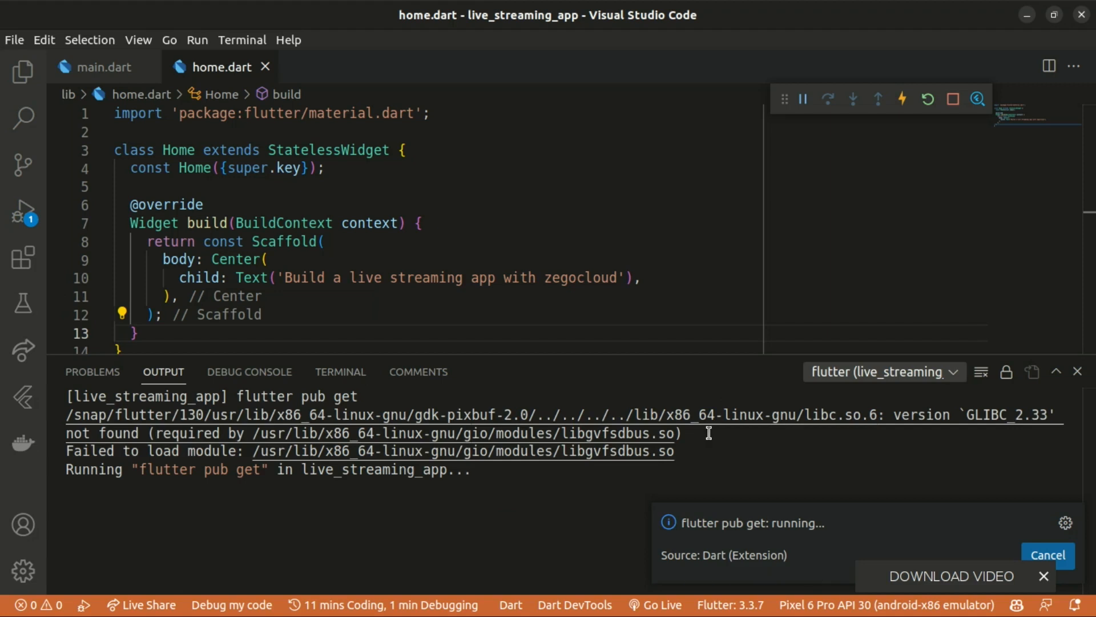
left_click(23, 71)
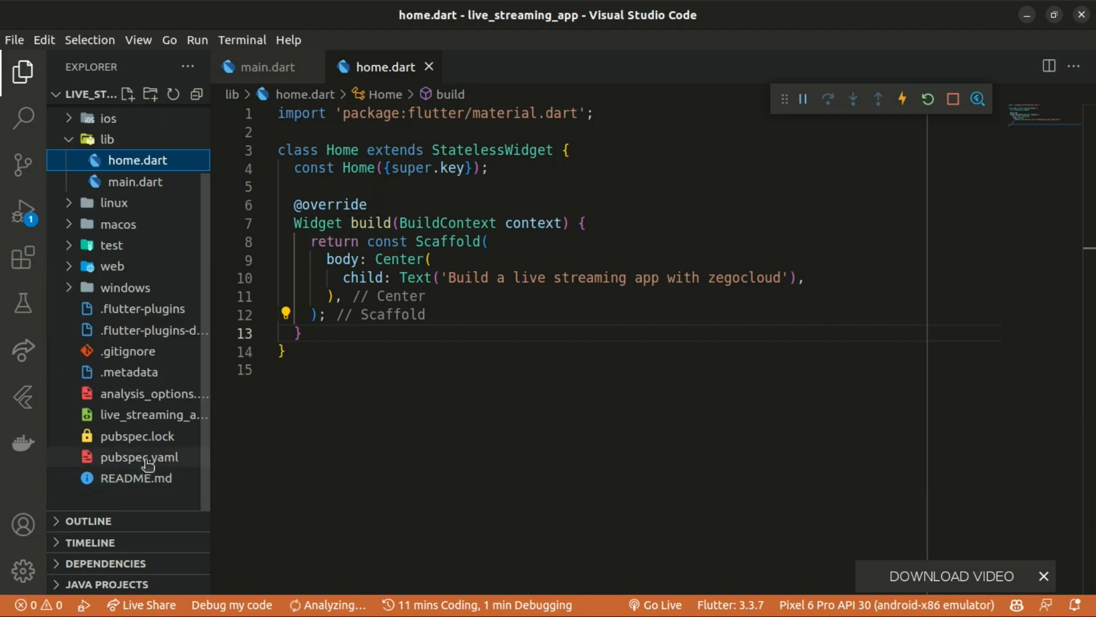
left_click(139, 456)
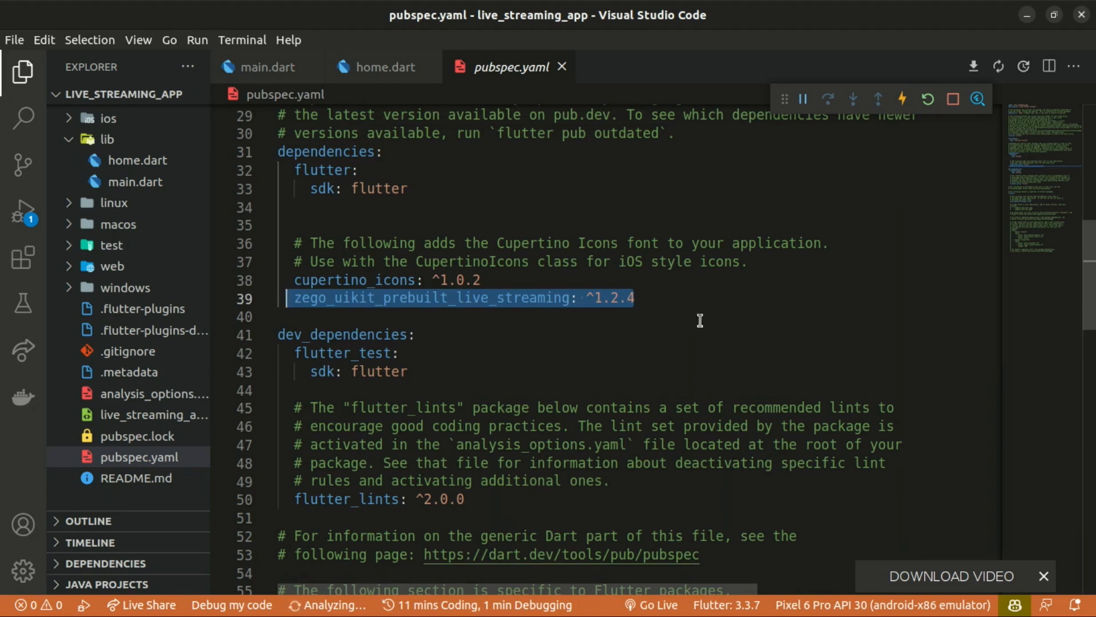
left_click(379, 67)
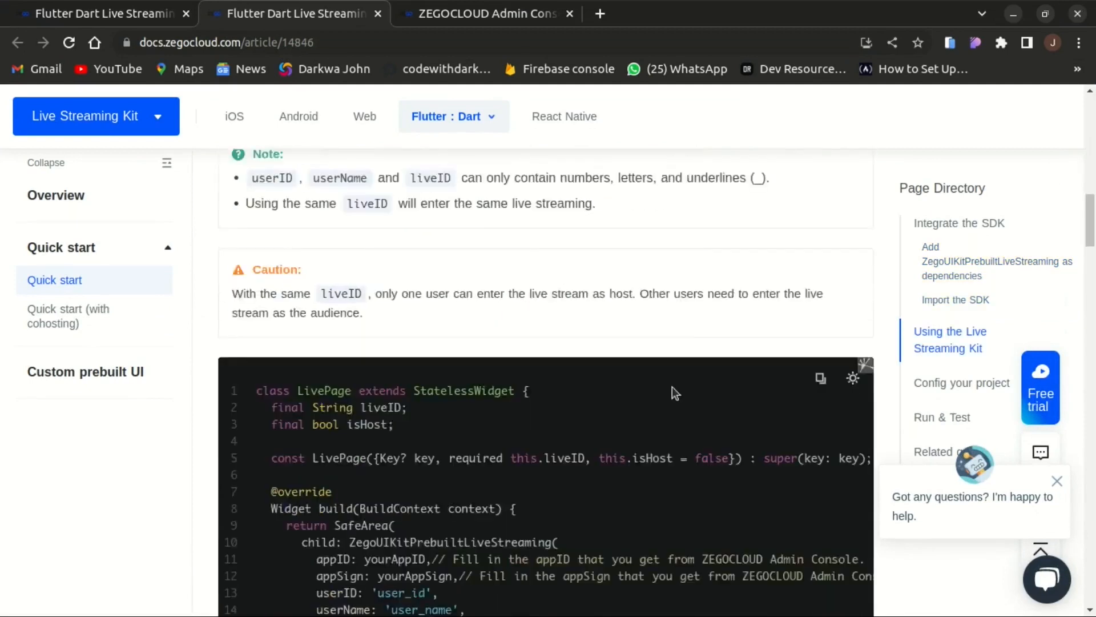
- Paste the import line and LivePage class into home.dart and select the yourAppID placeholder
scroll("down", 3)
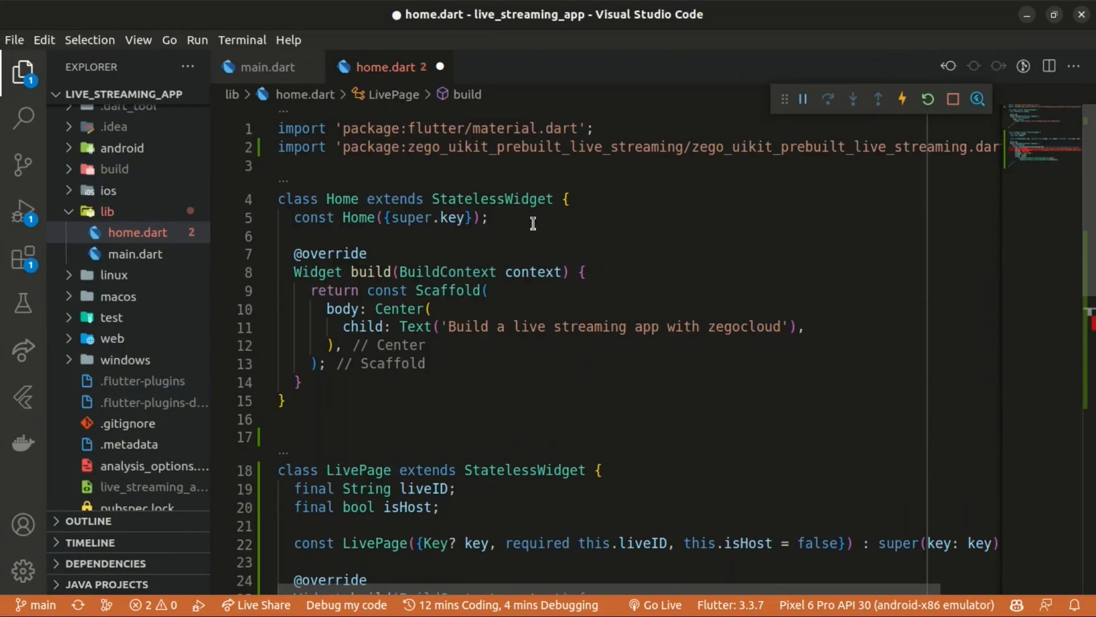
scroll("down", 3)
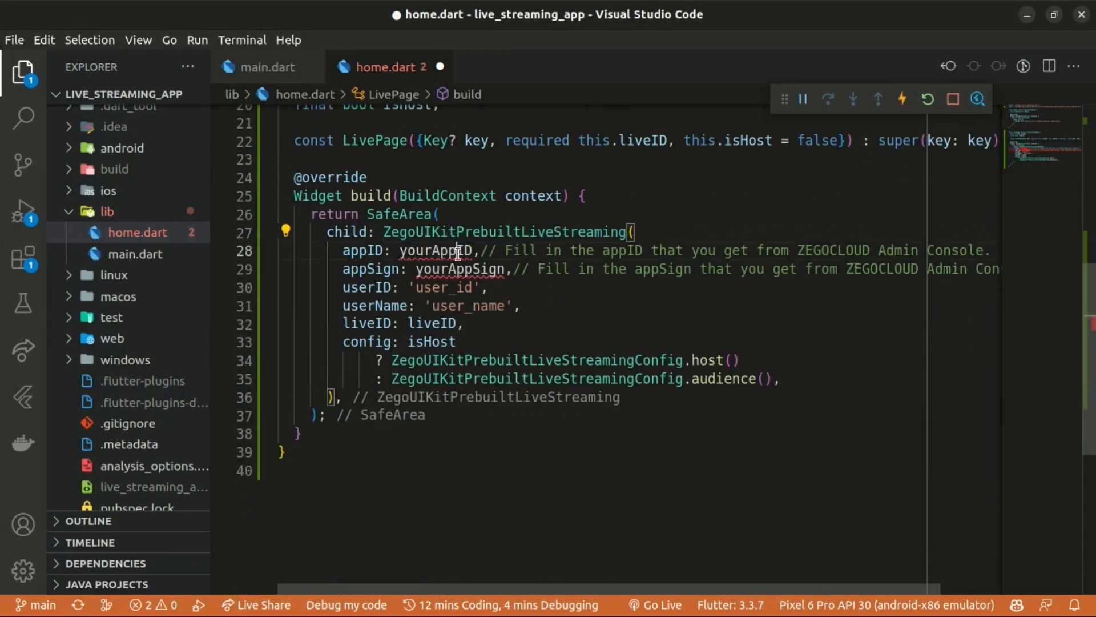
double_click(461, 268)
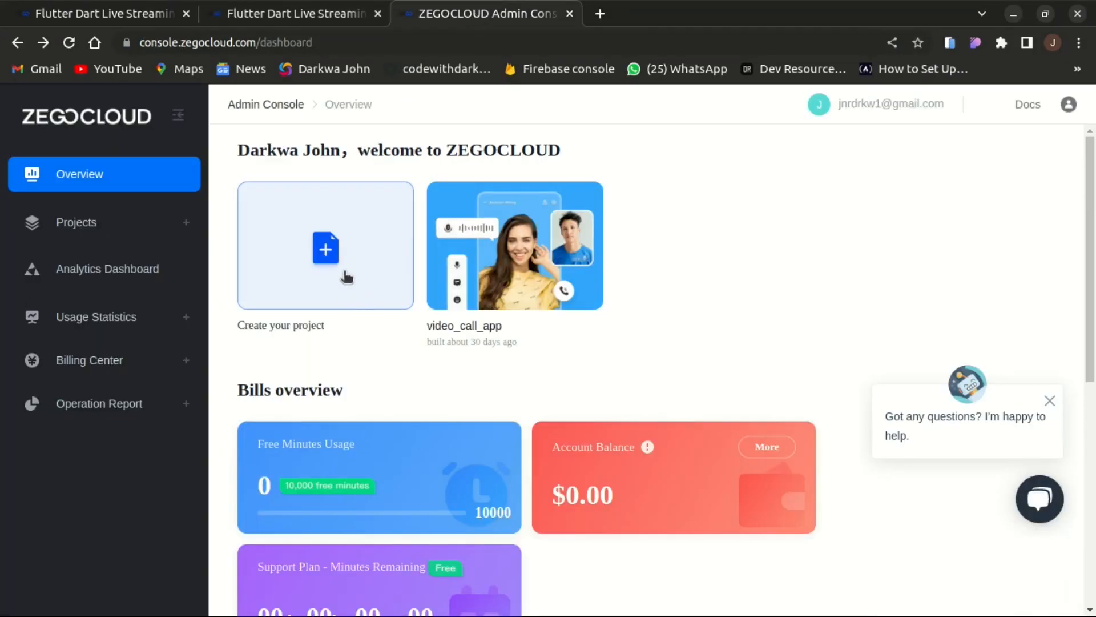
- Create a Live Streaming project named live_streaming_app, starting with UIKits
left_click(325, 245)
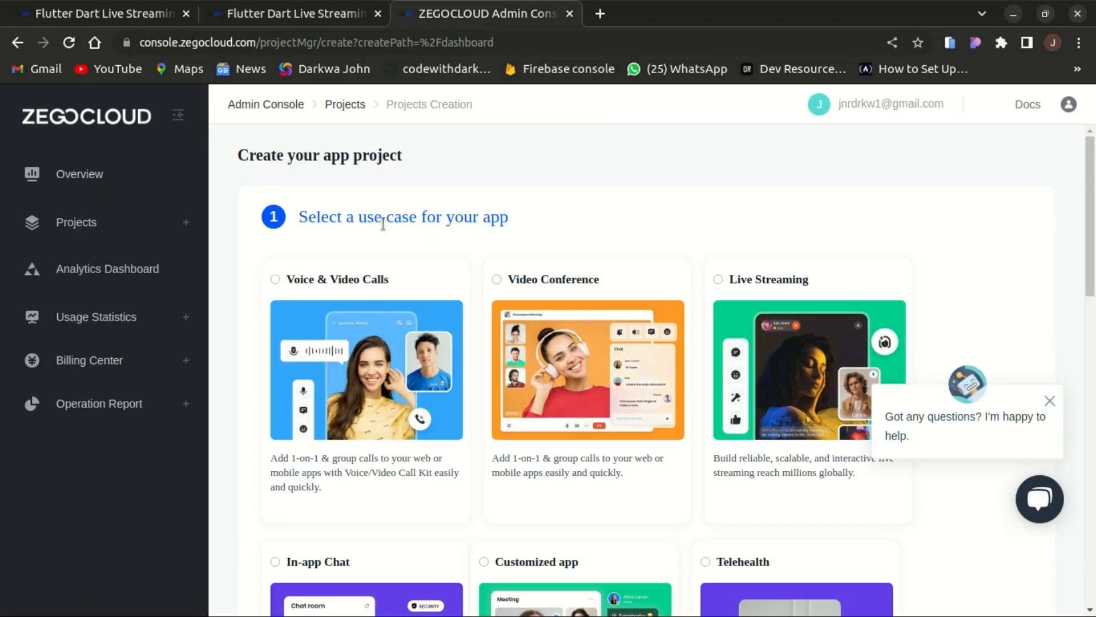
left_click(365, 385)
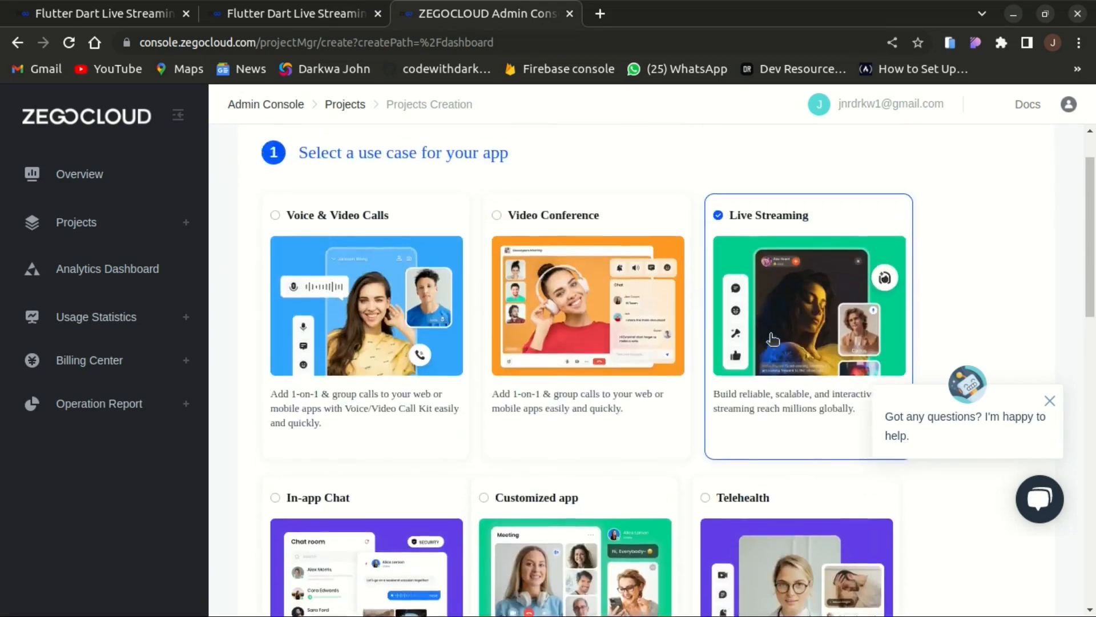
scroll("down", 3)
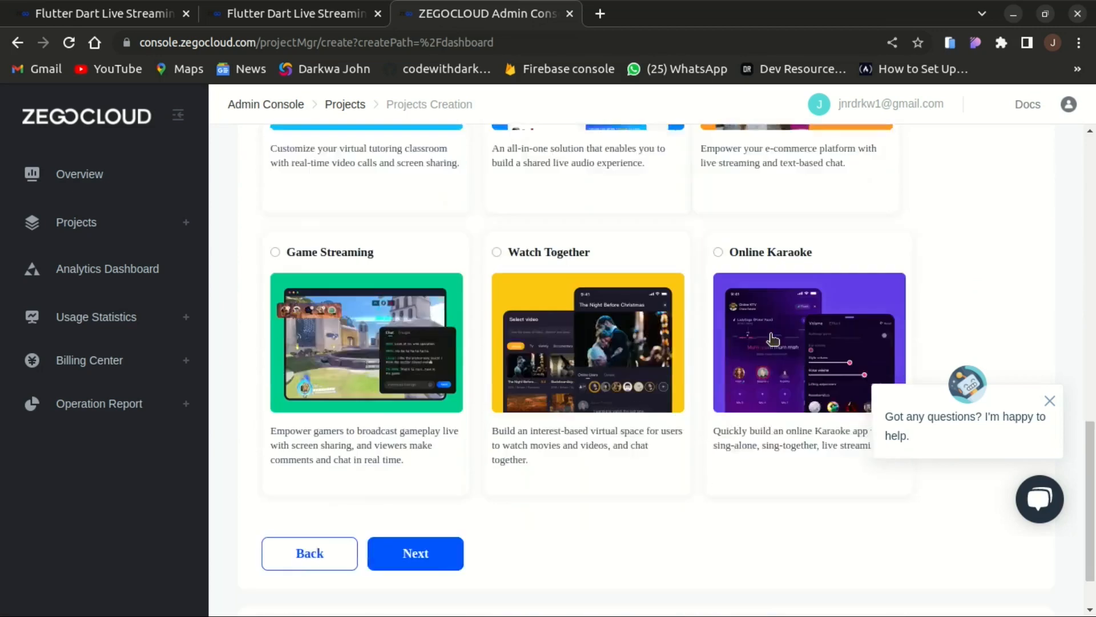
left_click(415, 553)
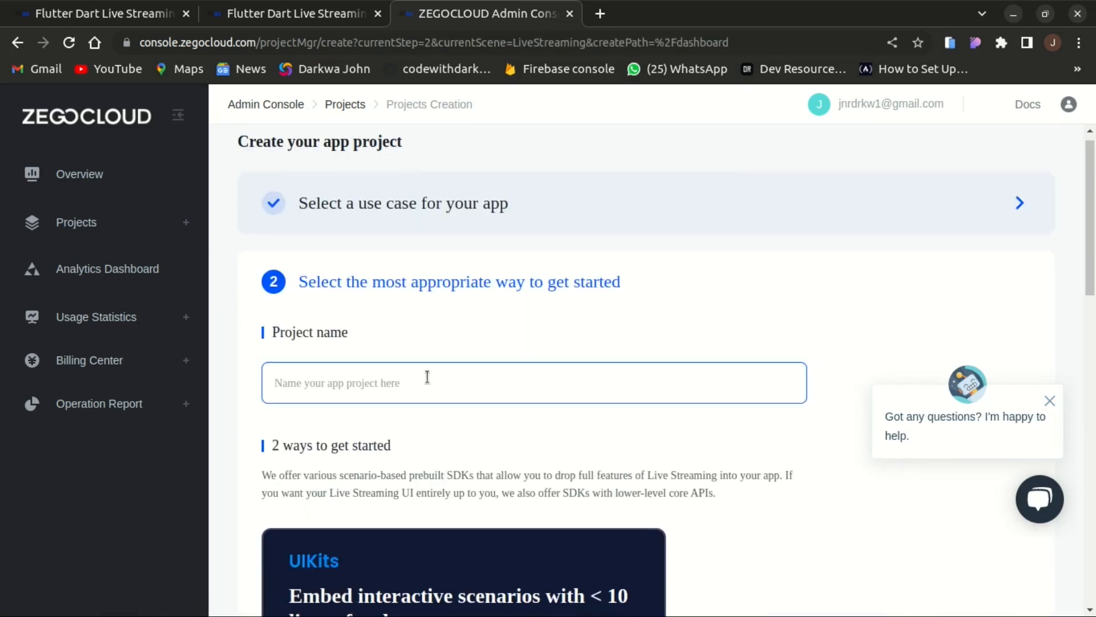
type("live_streaming_")
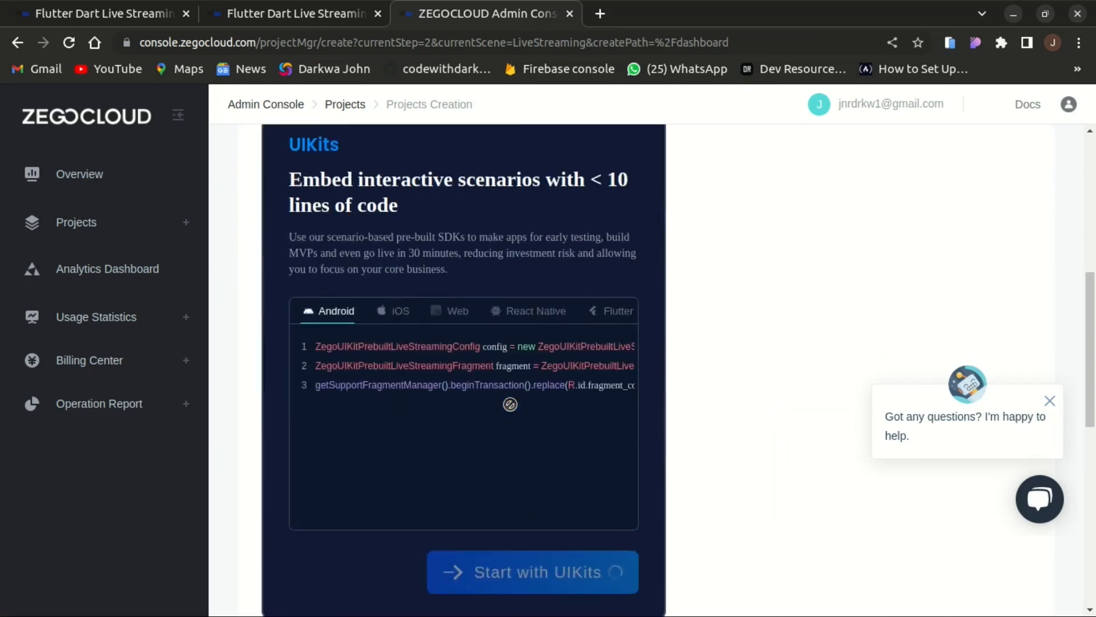
left_click(532, 571)
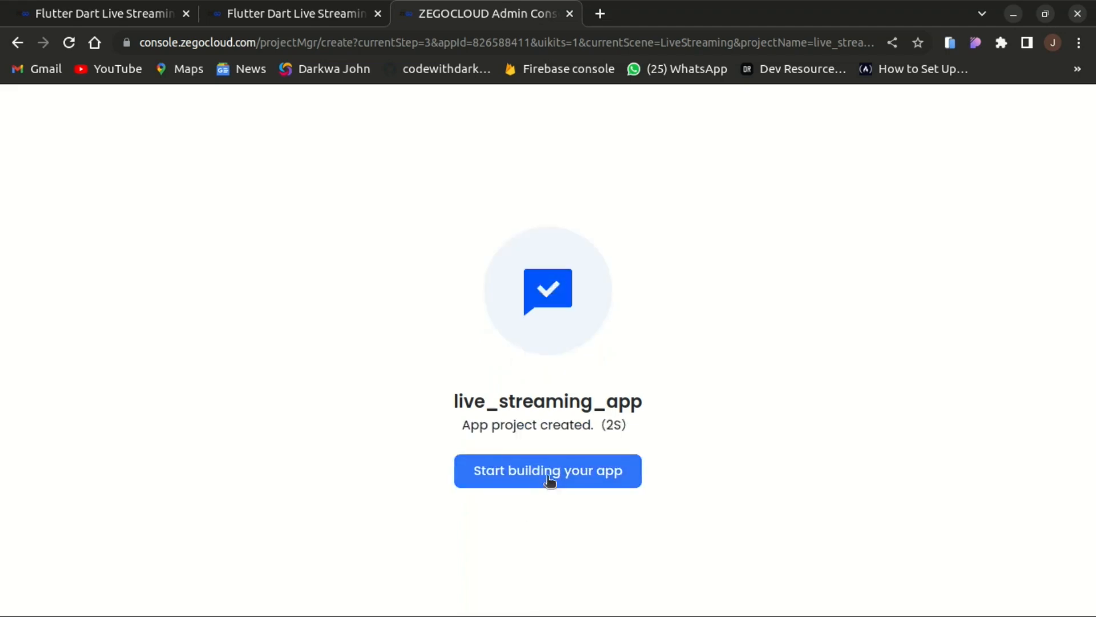
- Choose Flutter as the framework and save the UI configuration to reach the integration page
left_click(547, 469)
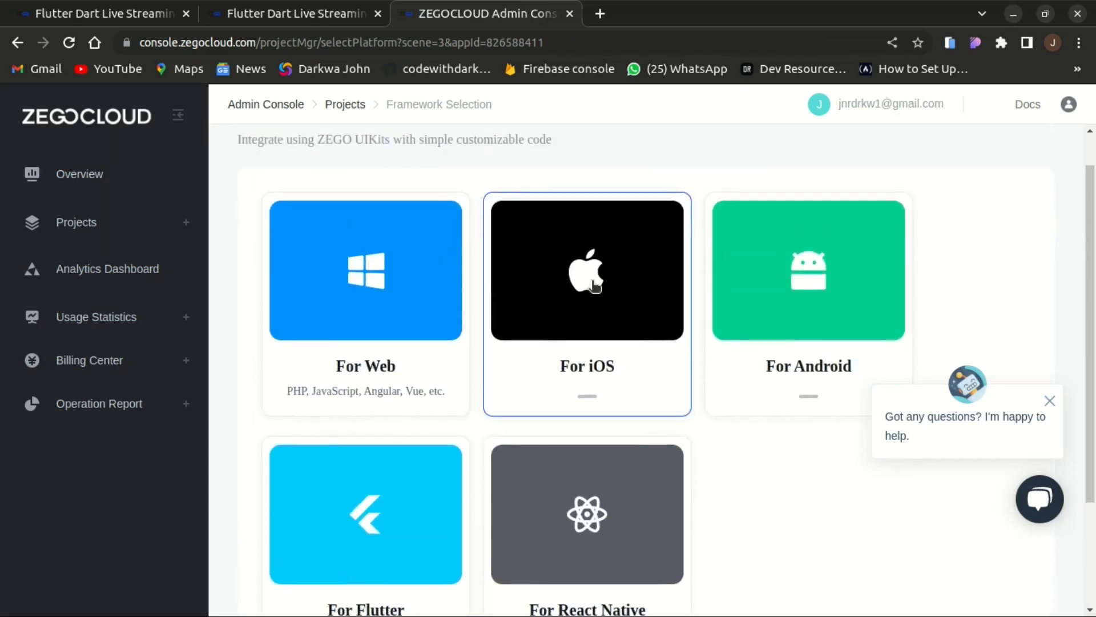
left_click(366, 513)
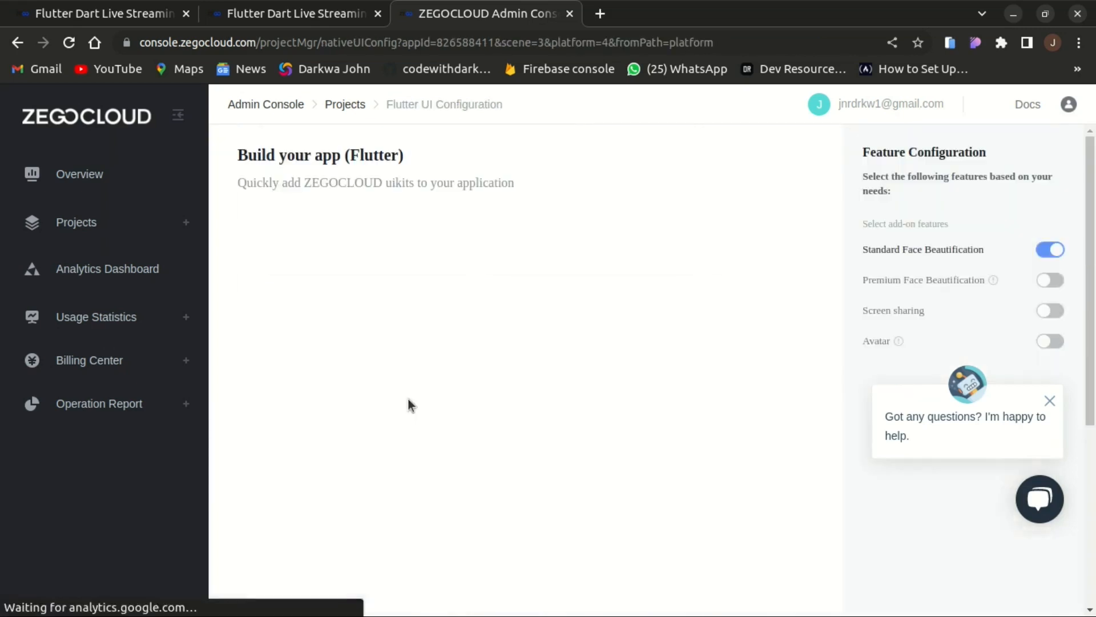
scroll("down", 3)
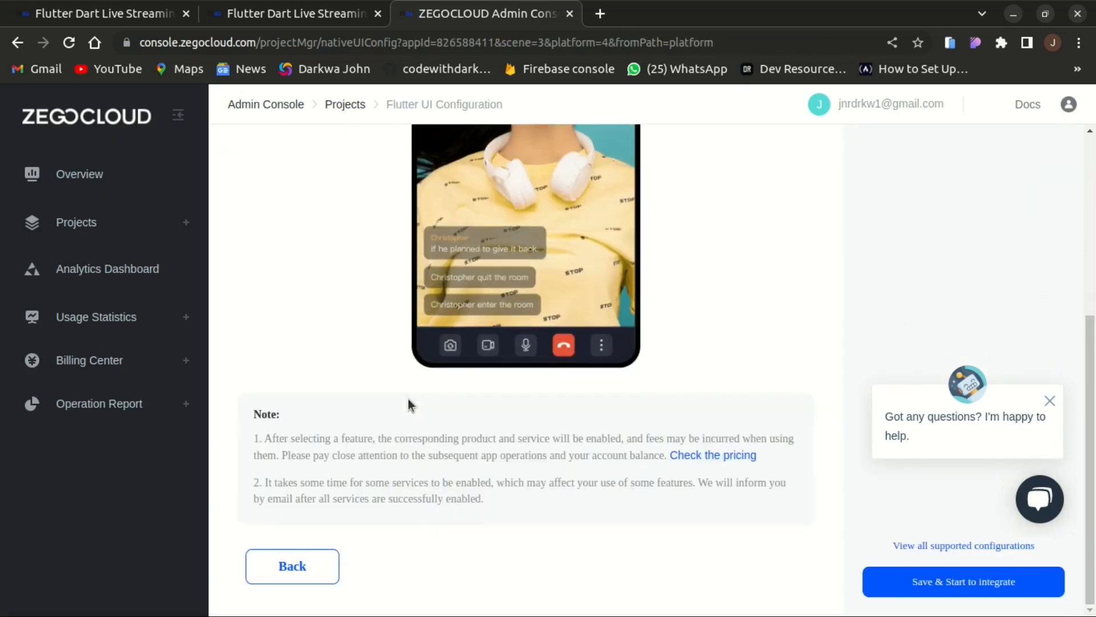
mouse_move(954, 585)
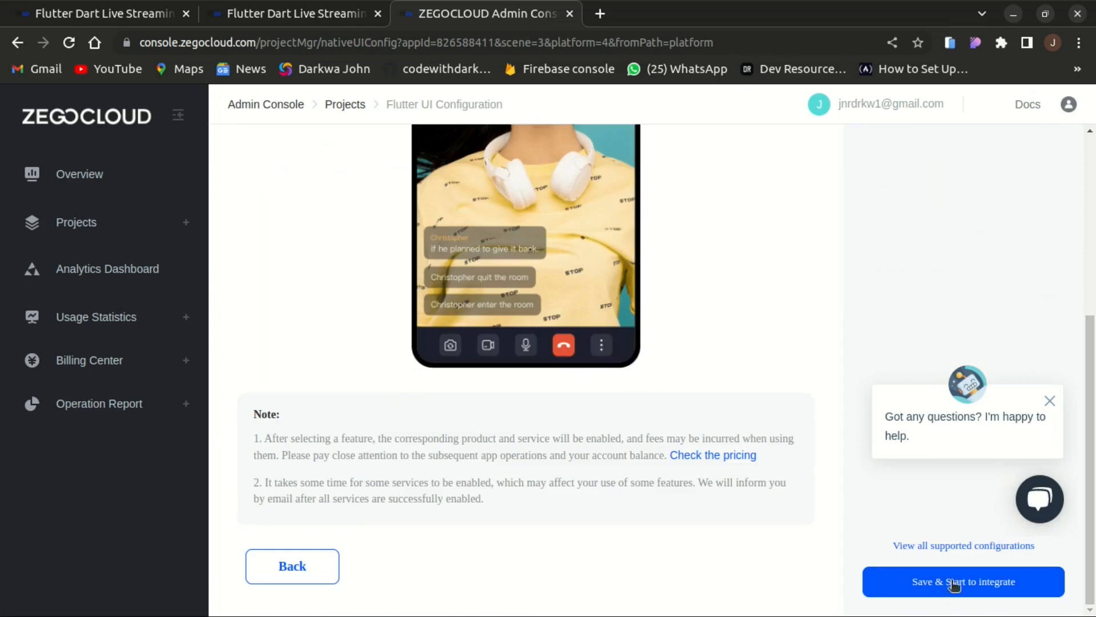
left_click(963, 581)
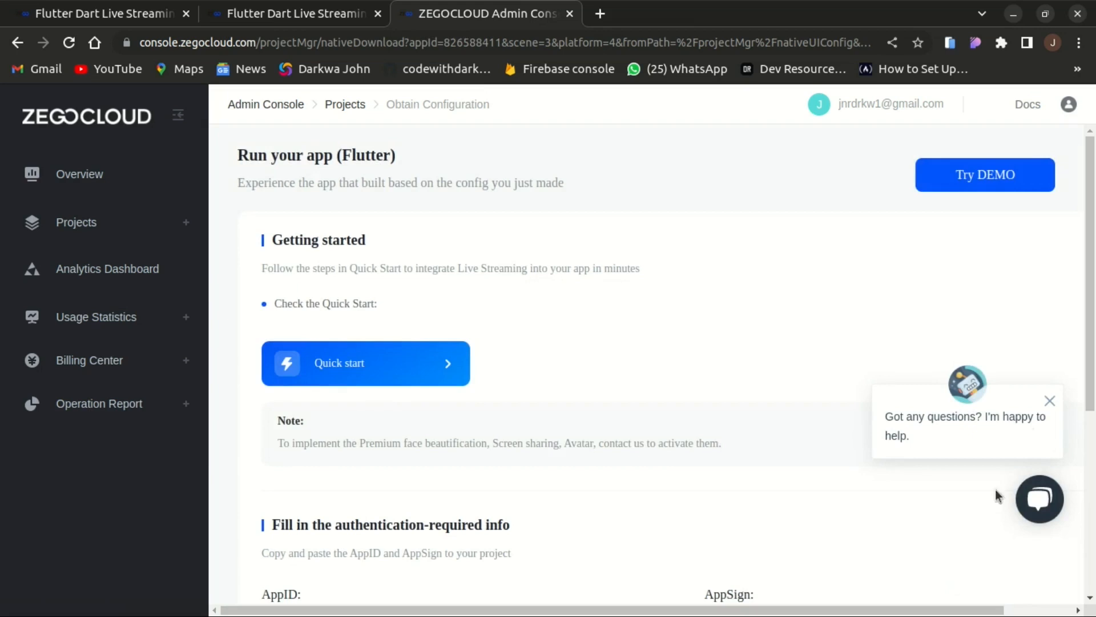
- Copy the project's AppSign credential from the live_streaming_app project page
scroll("down", 3)
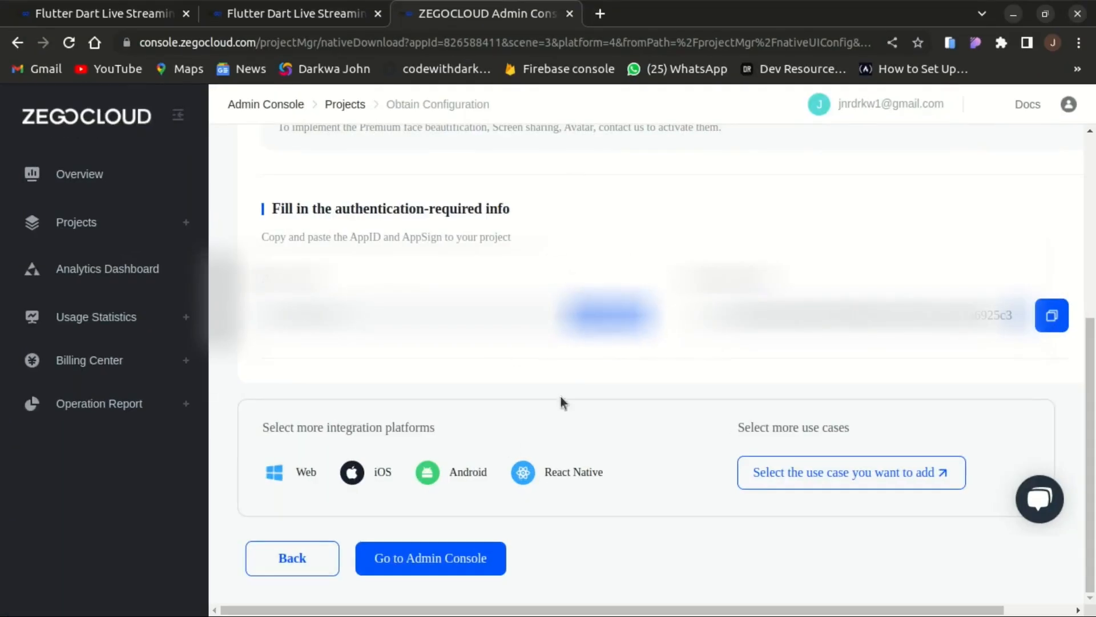
left_click(1052, 316)
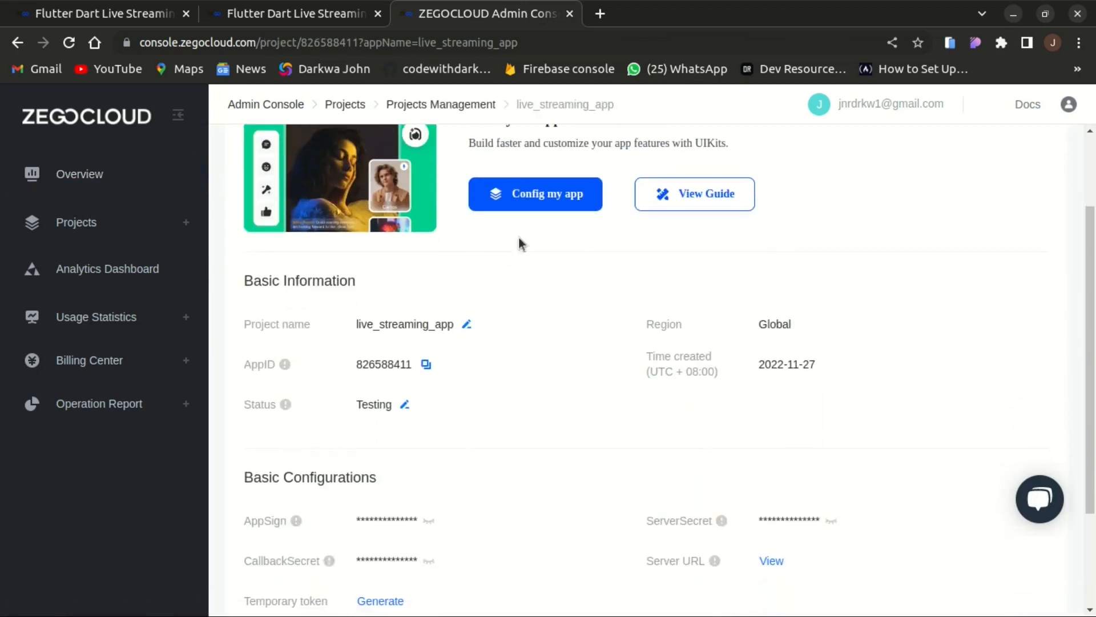
mouse_move(470, 499)
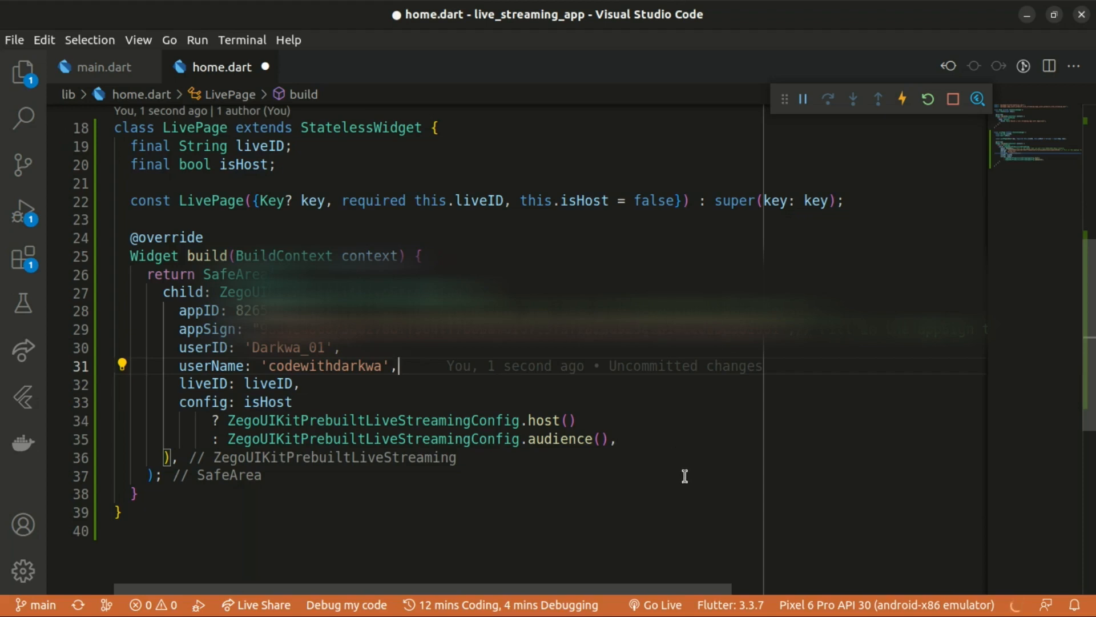
- Switch back to the documentation after filling appID, appSign, userID and userName in LivePage
key("Super")
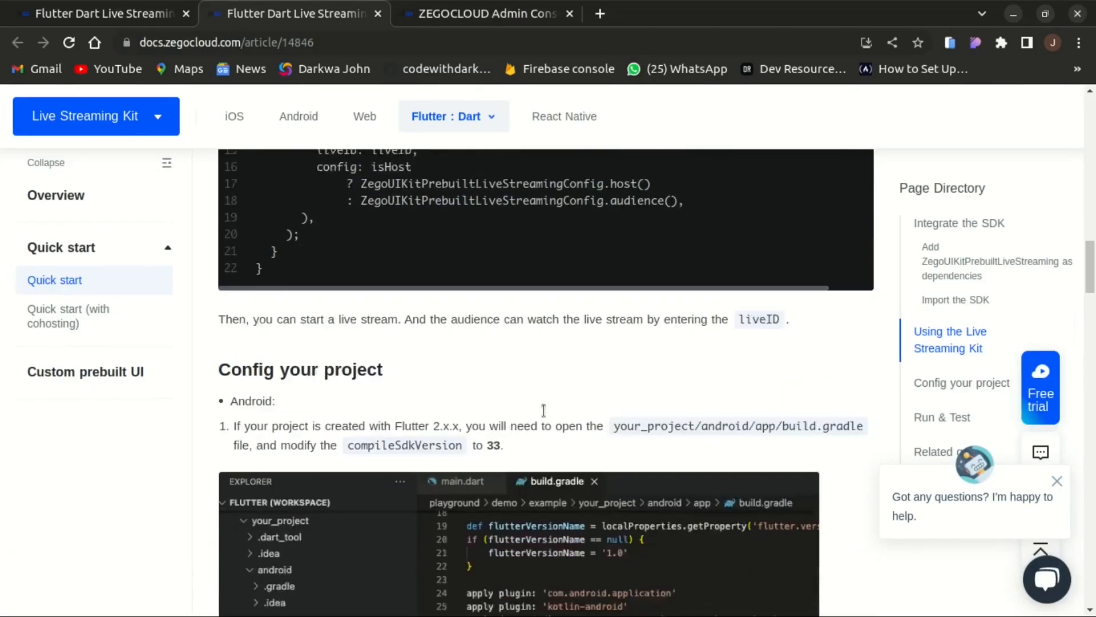
- Set compileSdkVersion to 33 in android/app/build.gradle per the Config your project step
scroll("down", 3)
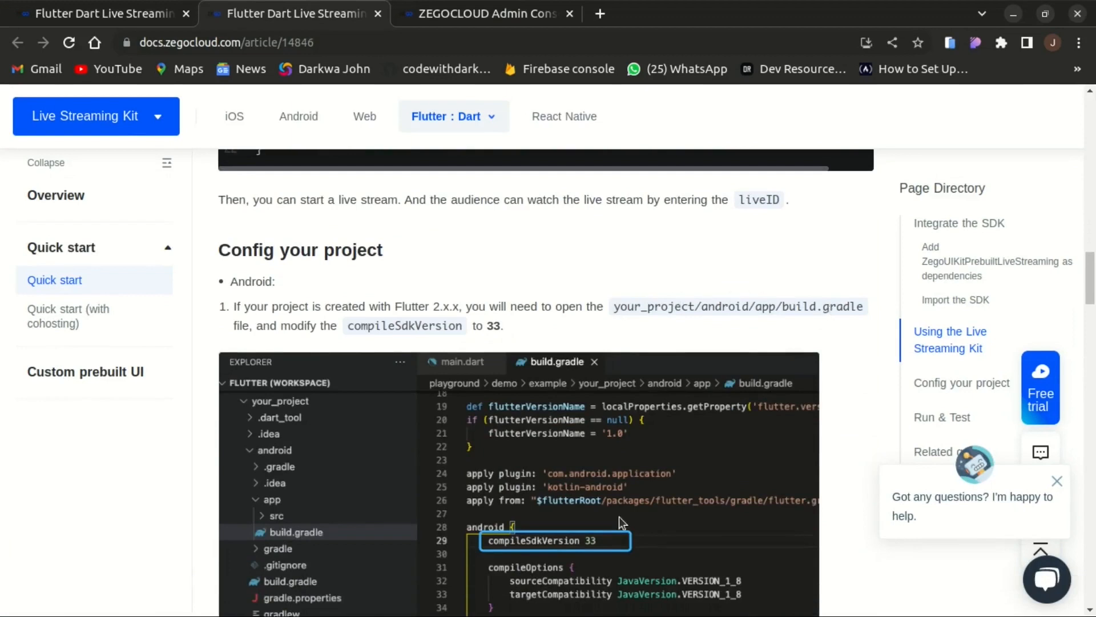
scroll("down", 3)
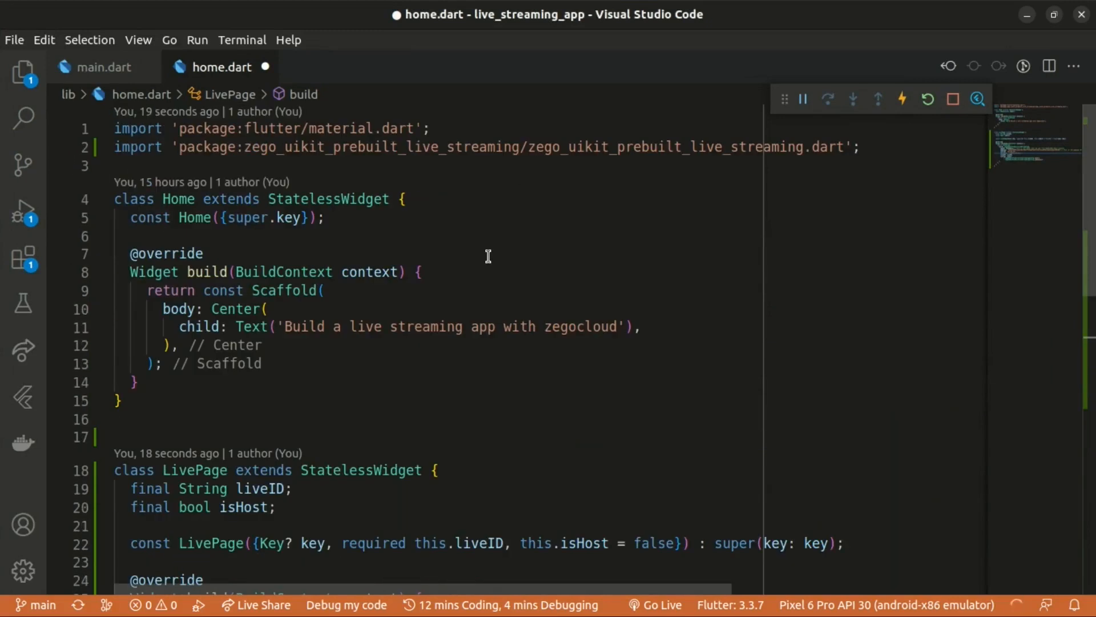
left_click(23, 69)
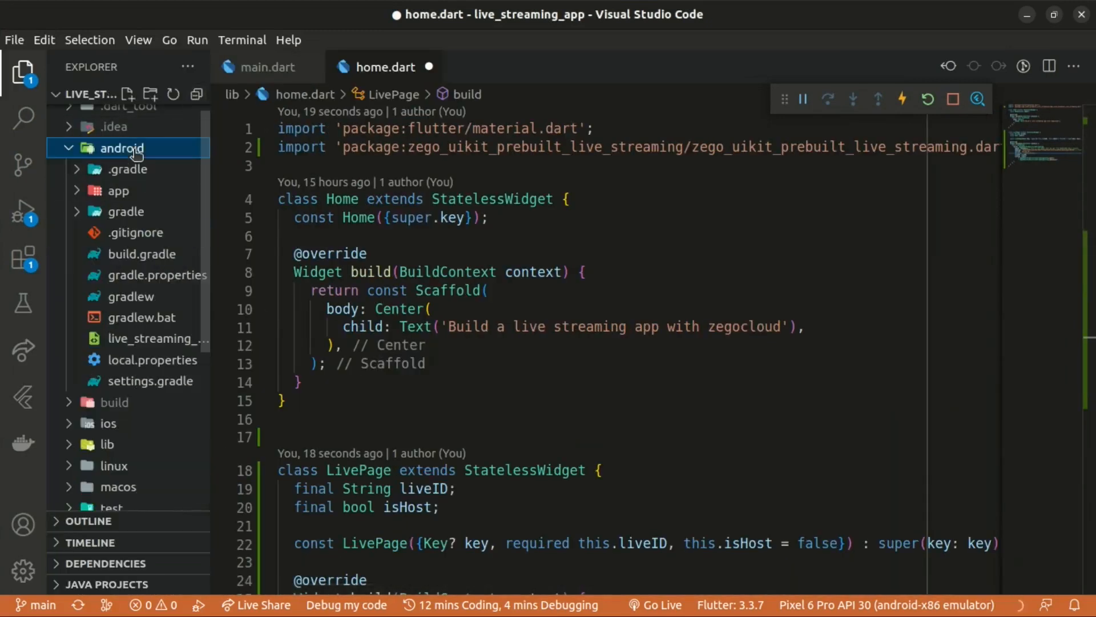
left_click(148, 232)
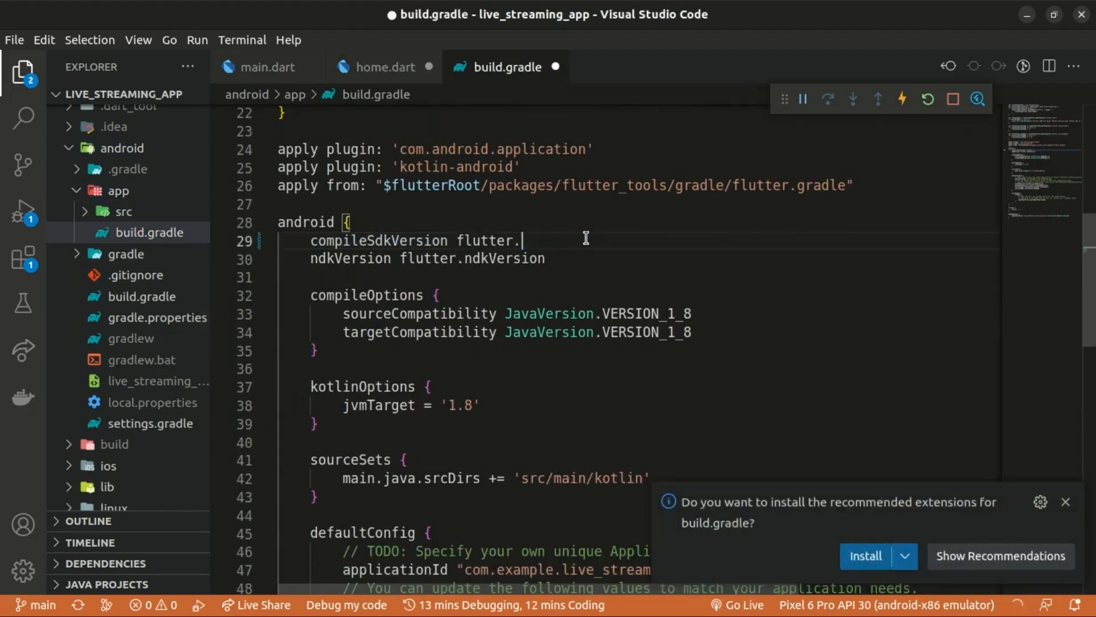
type("33")
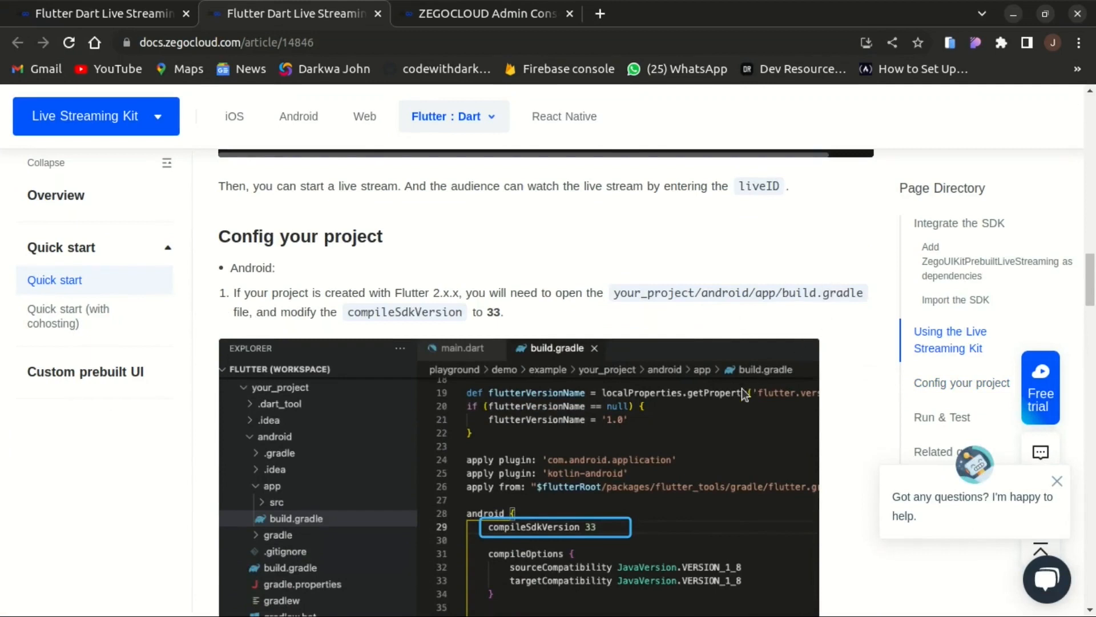
- Continue to the Android permissions and code obfuscation step and return to the editor
scroll("down", 3)
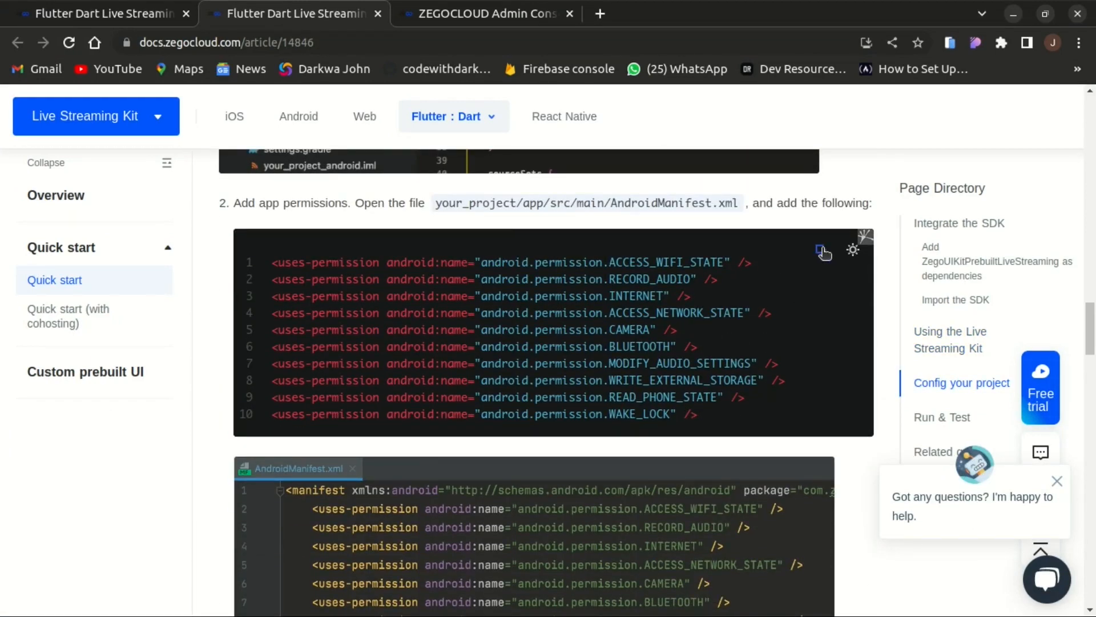
key("Super")
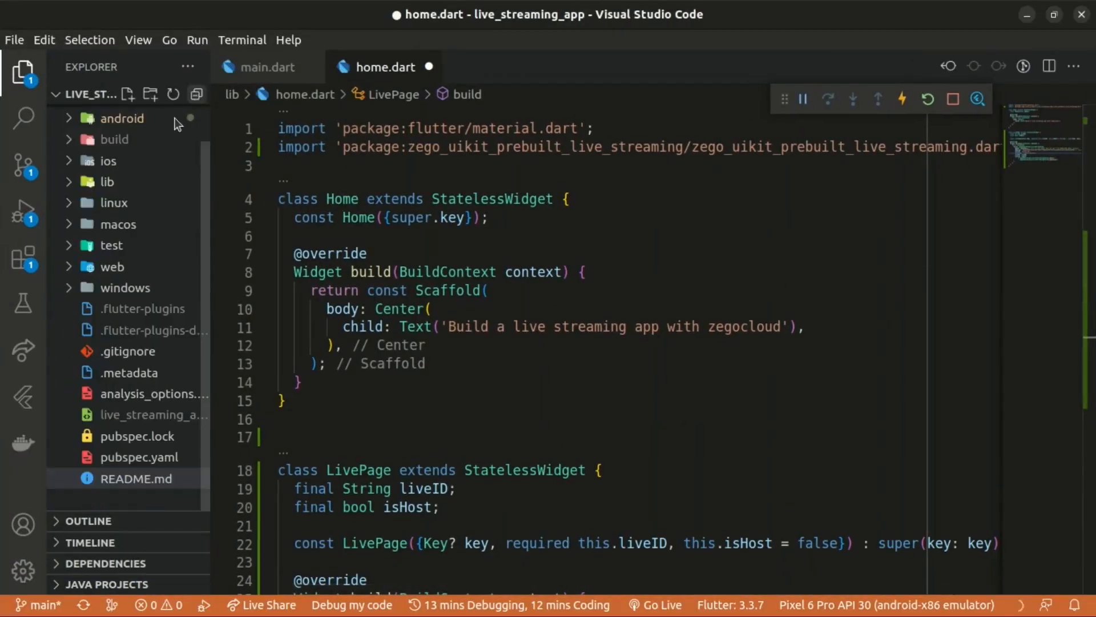
left_click(122, 117)
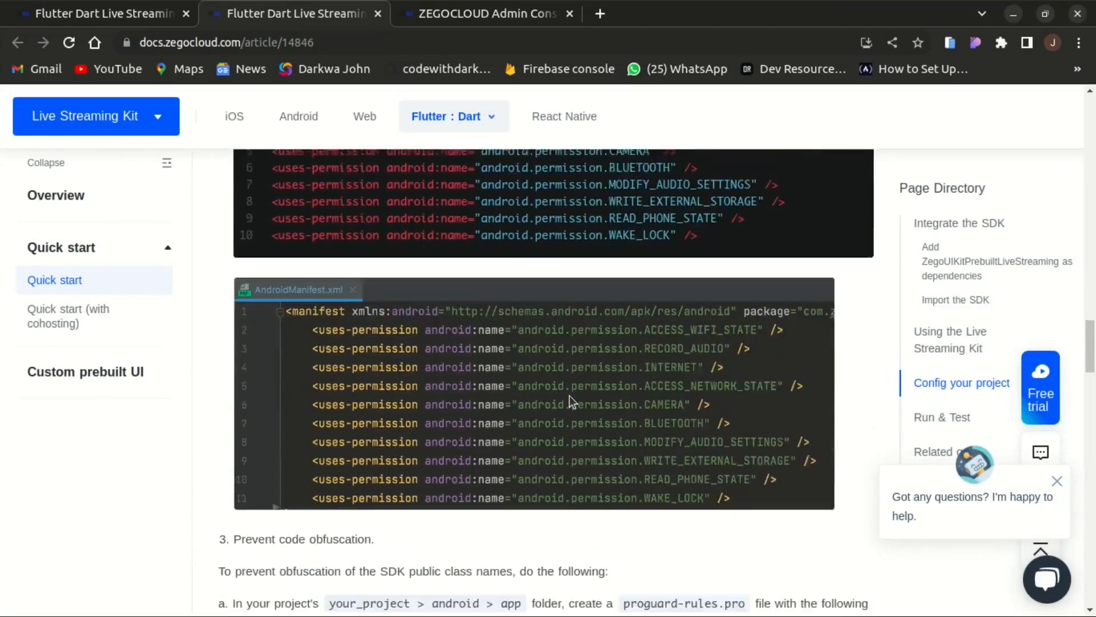
- Create proguard-rules.pro in android/app containing -keep class **.zego.** { *; }
scroll("down", 3)
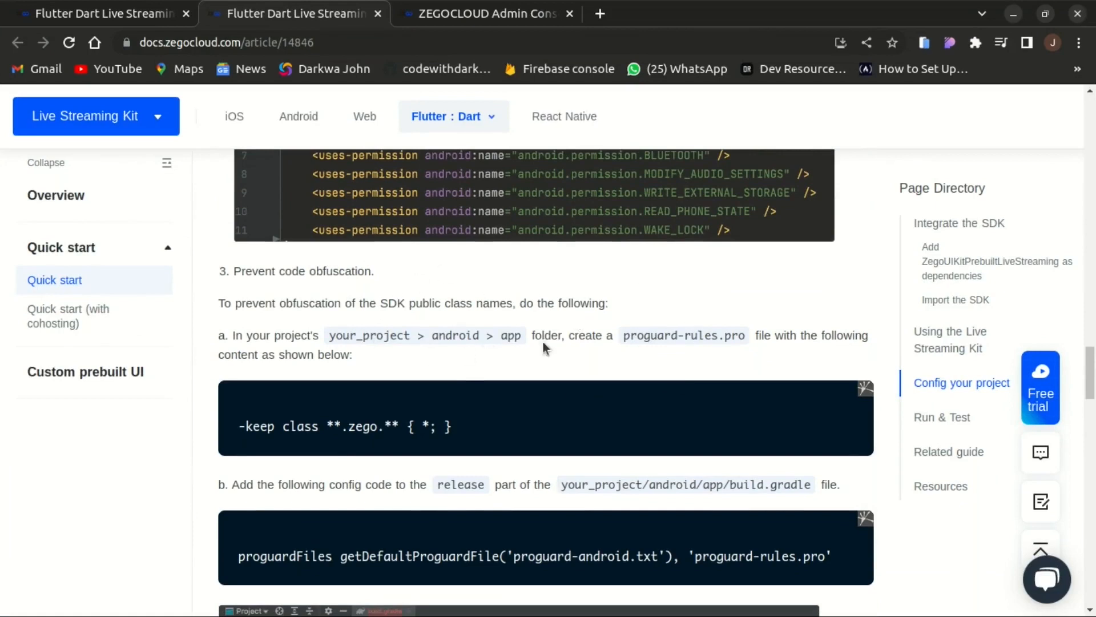
double_click(683, 335)
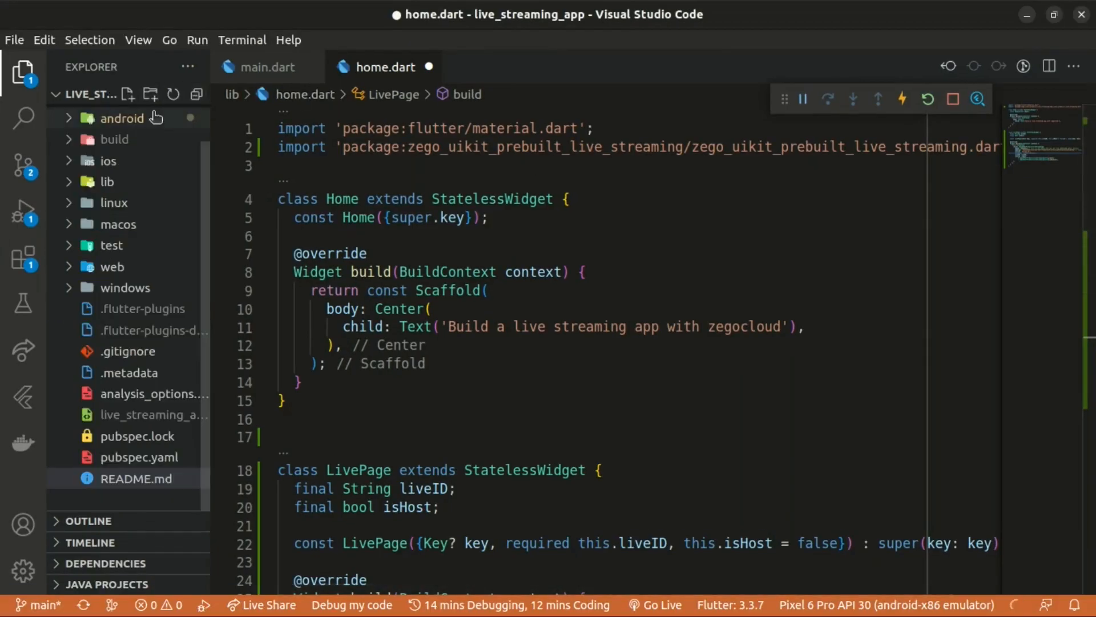
right_click(118, 161)
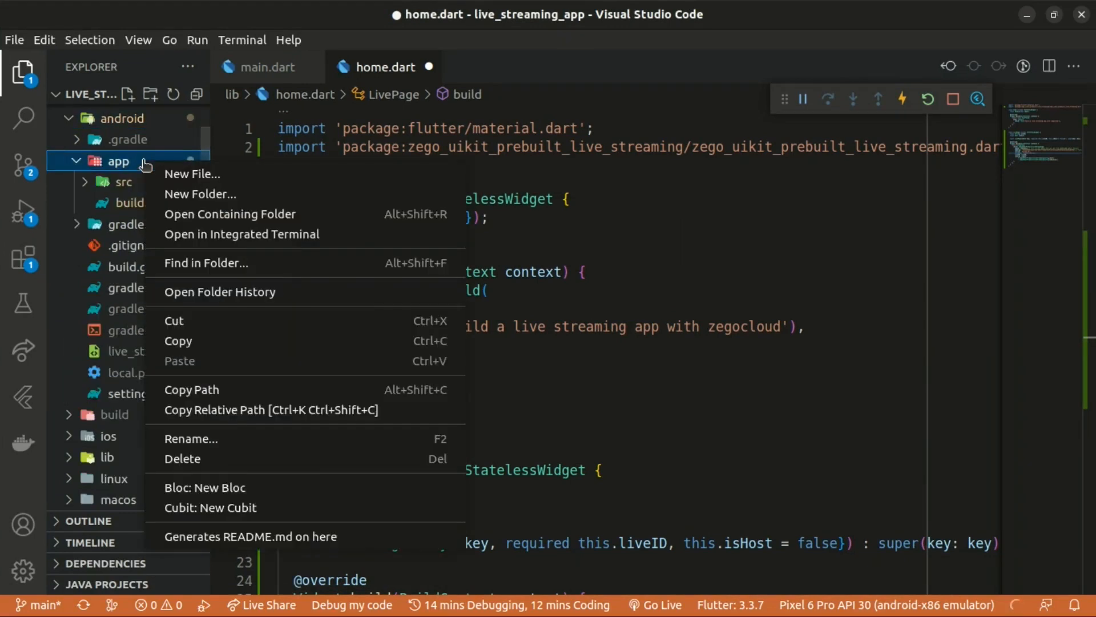
left_click(192, 173)
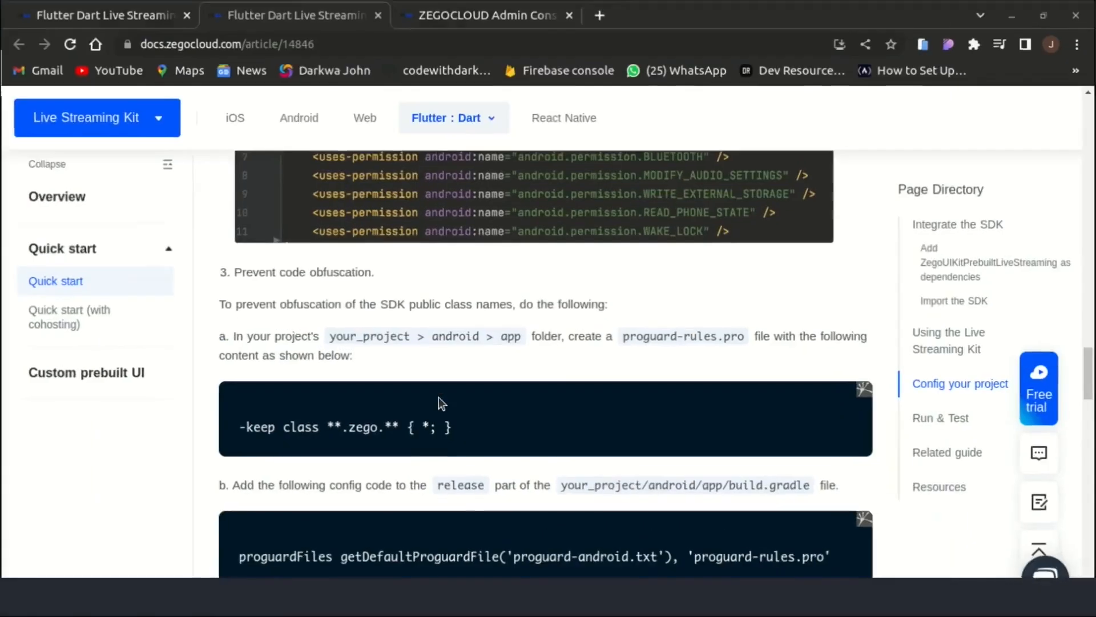
left_click_drag(330, 426, 452, 426)
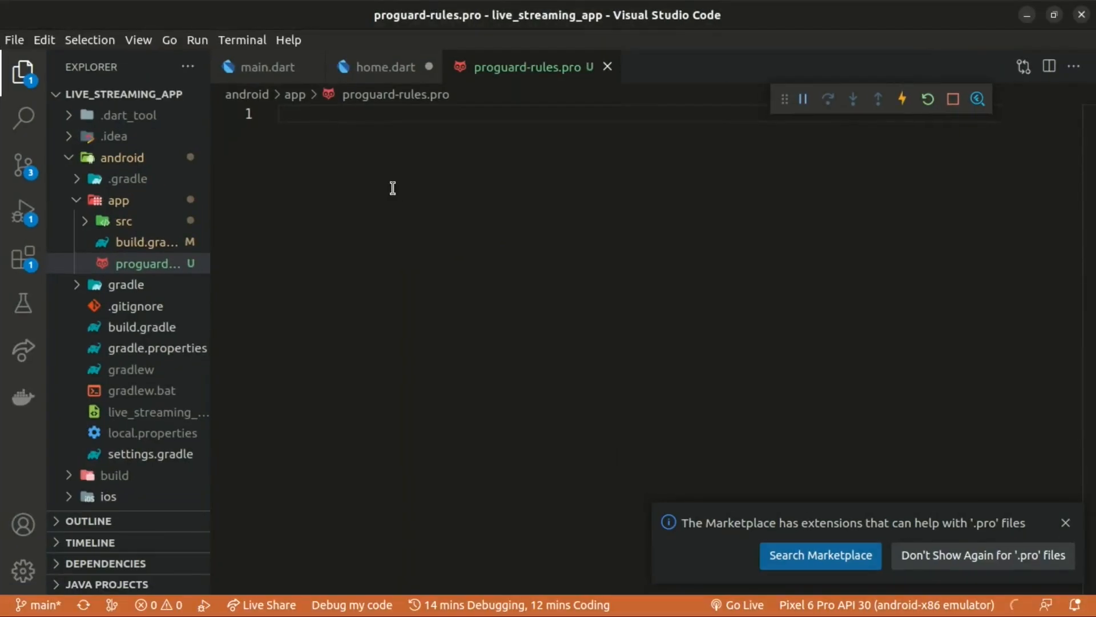
type("-keep class **.zego.** { *; }")
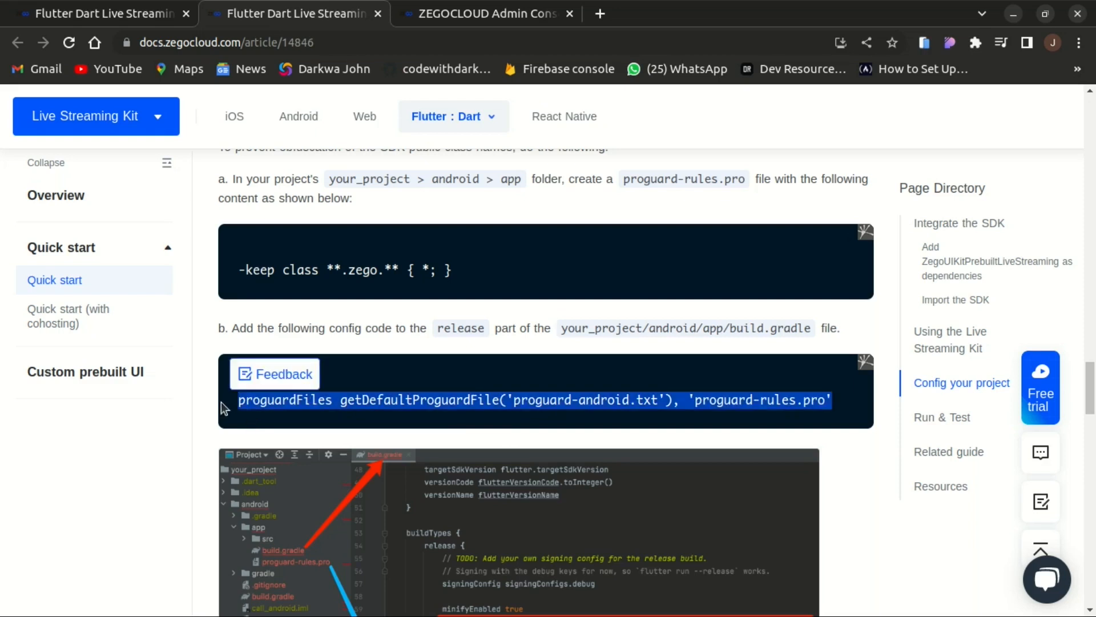
mouse_move(409, 388)
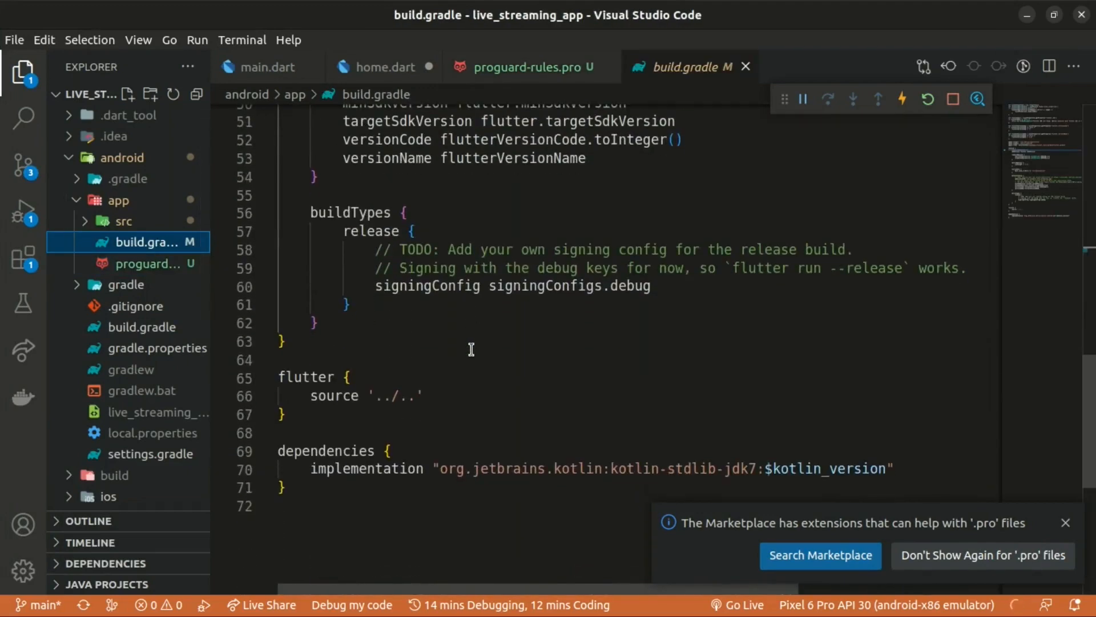
- Add proguardFiles getDefaultProguardFile('proguard-android.txt'), 'proguard-rules.pro' to the release build type
double_click(369, 231)
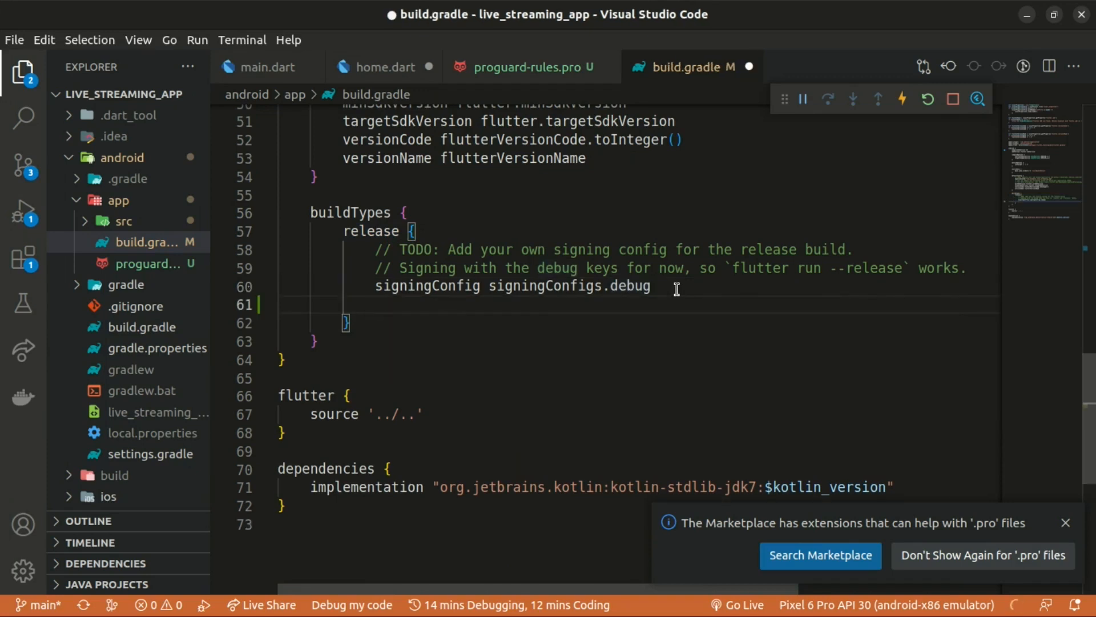
type("proguardFiles getDefaultProguardFile('proguard-android.txt'), 'proguard-rules.pro'")
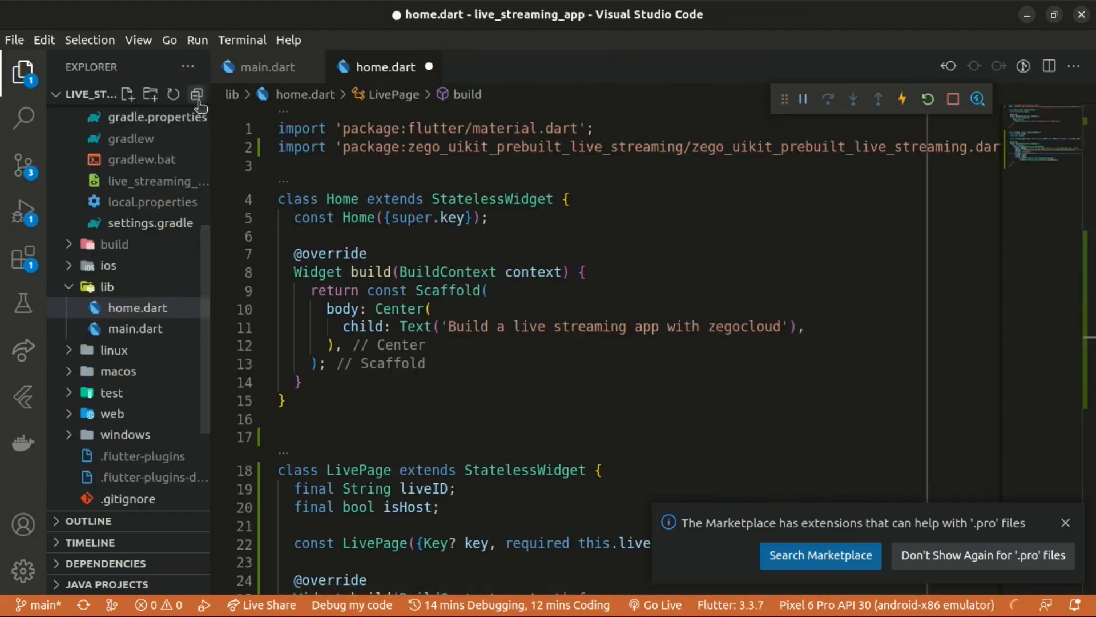
key("Super")
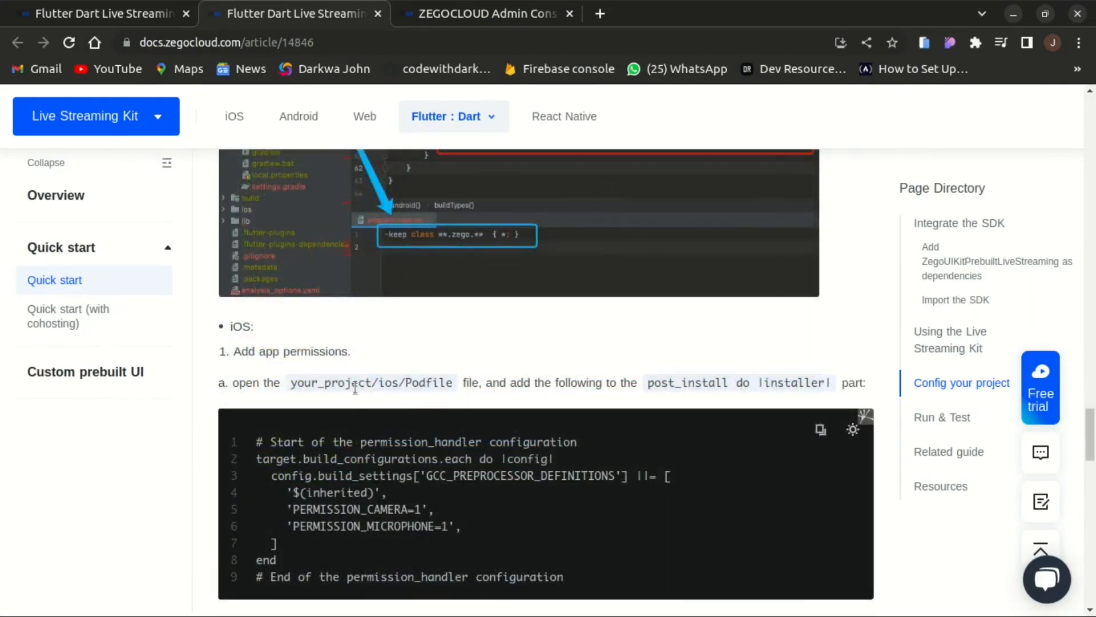
scroll("down", 3)
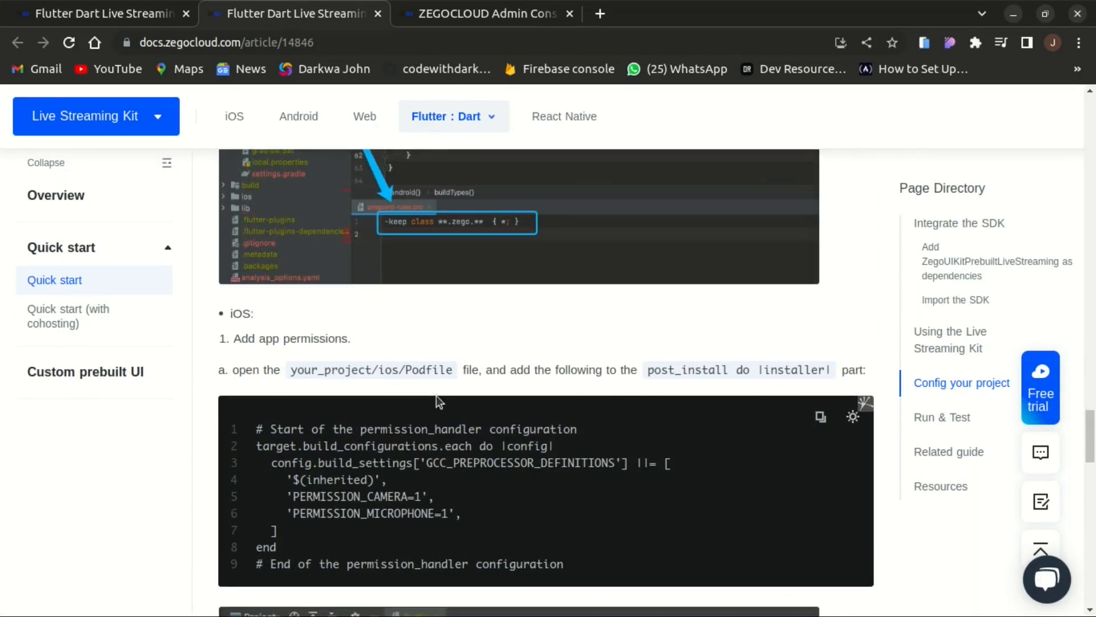
scroll("down", 3)
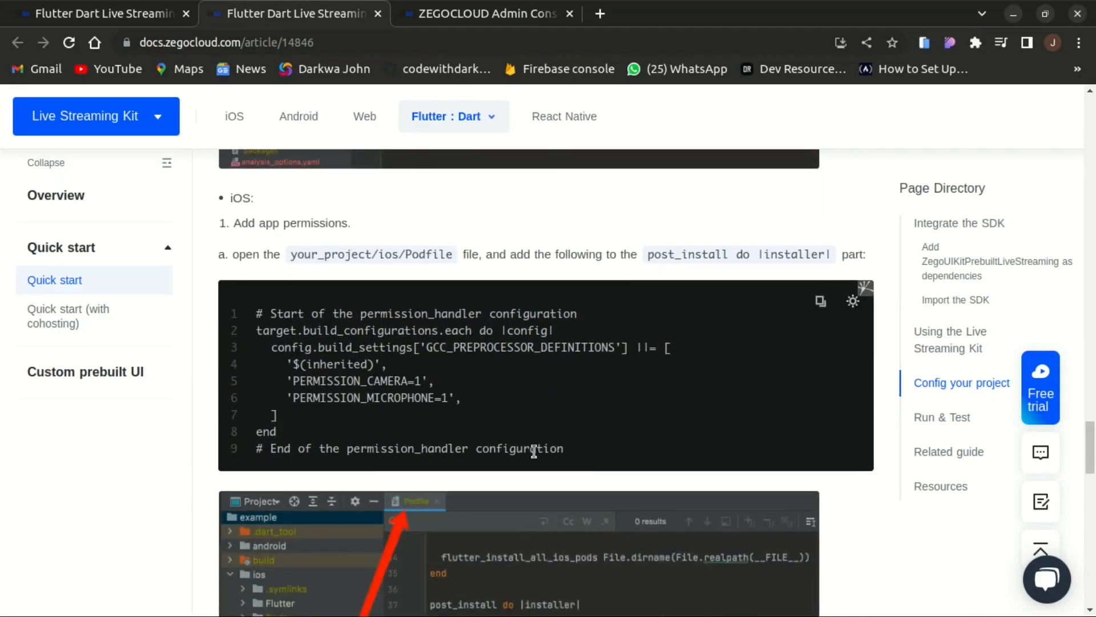
scroll("down", 3)
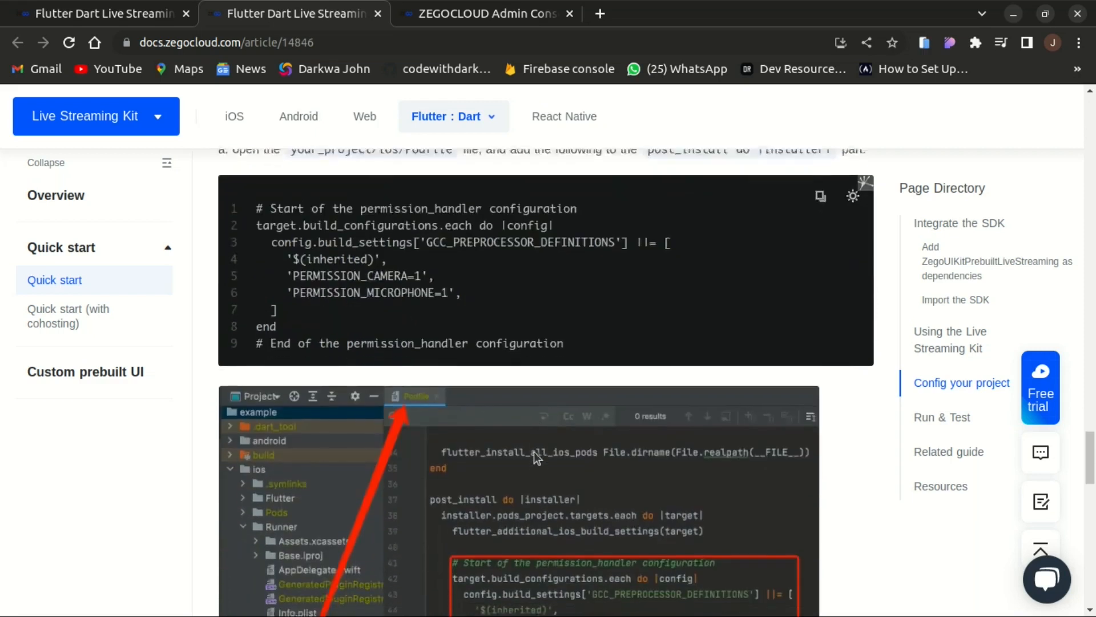
scroll("down", 3)
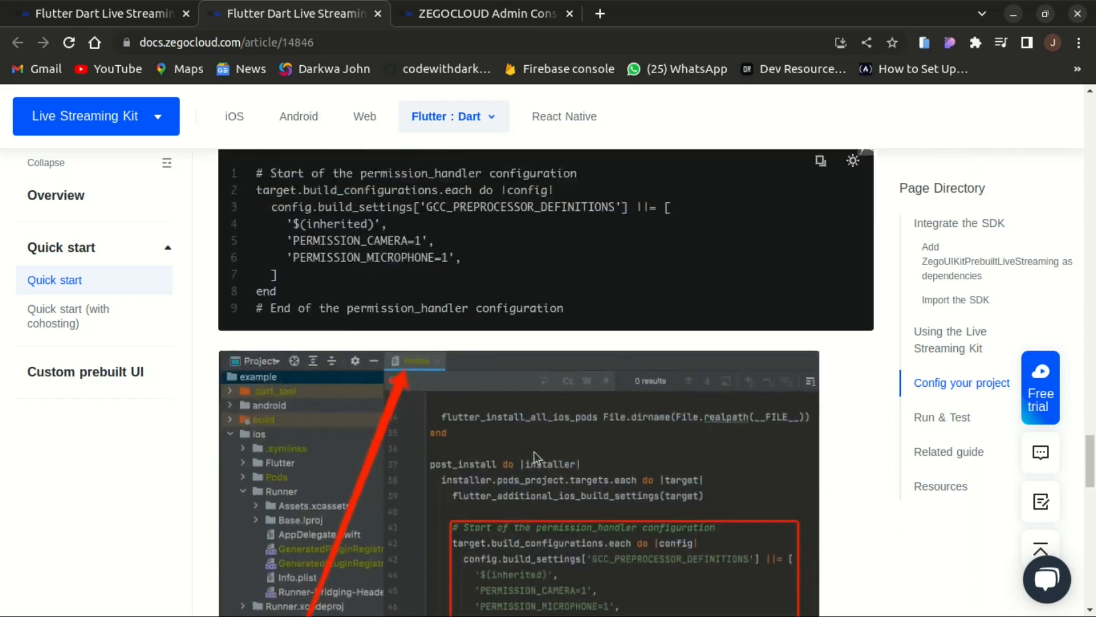
scroll("down", 3)
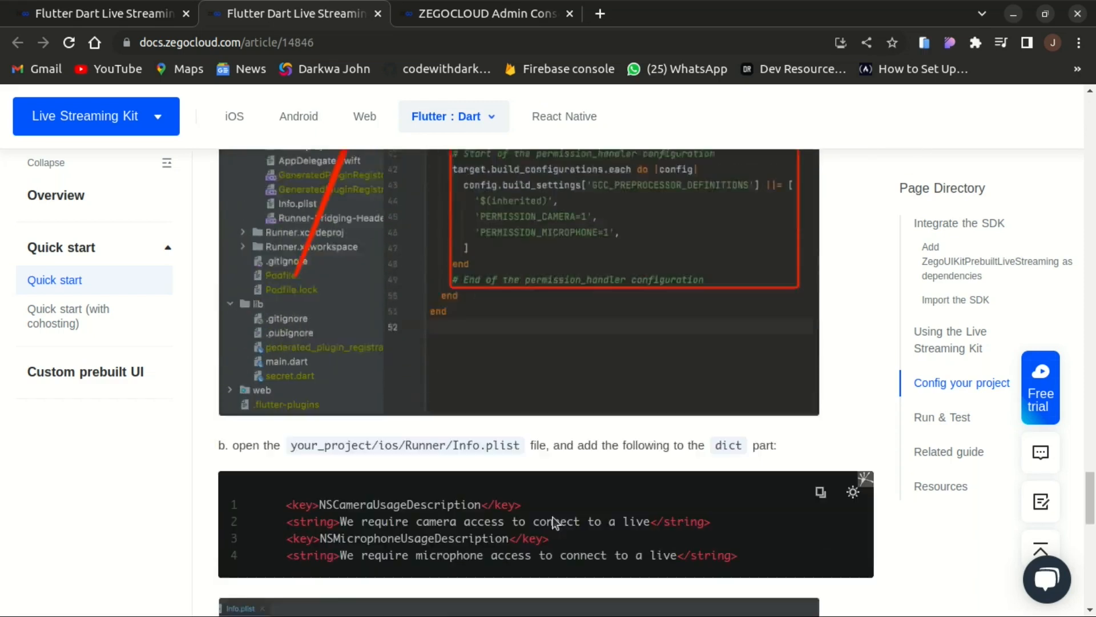
scroll("down", 3)
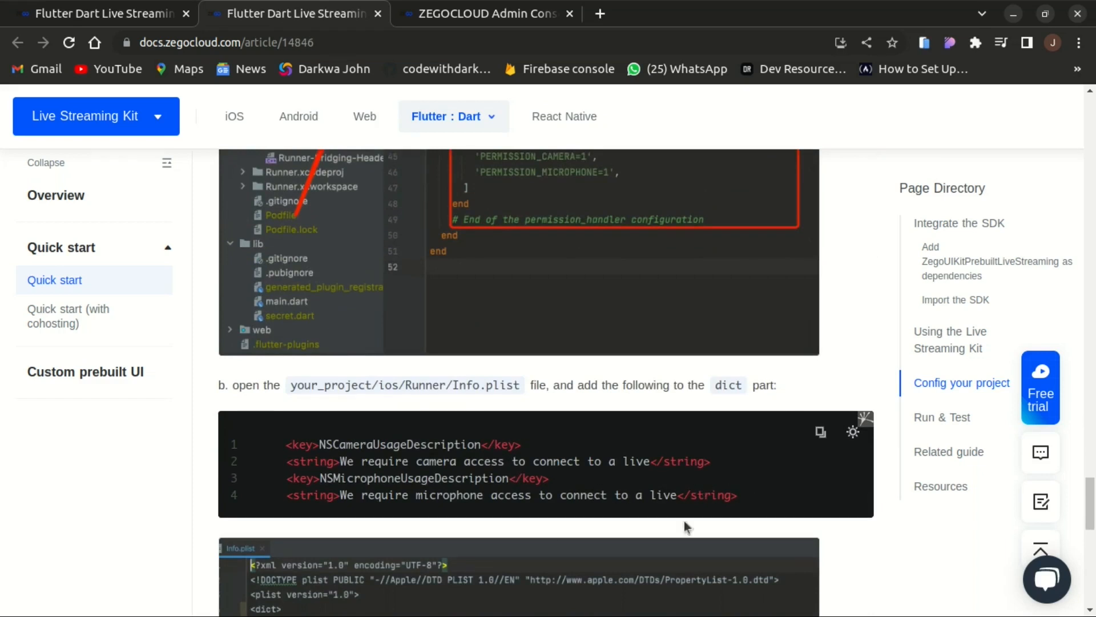
scroll("down", 3)
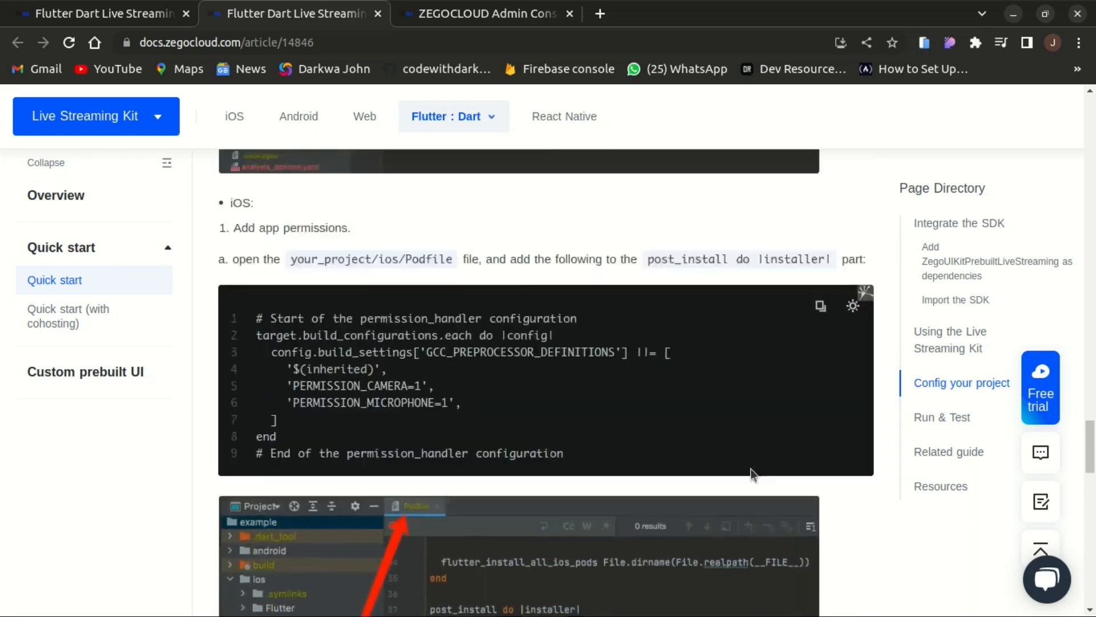
scroll("down", 3)
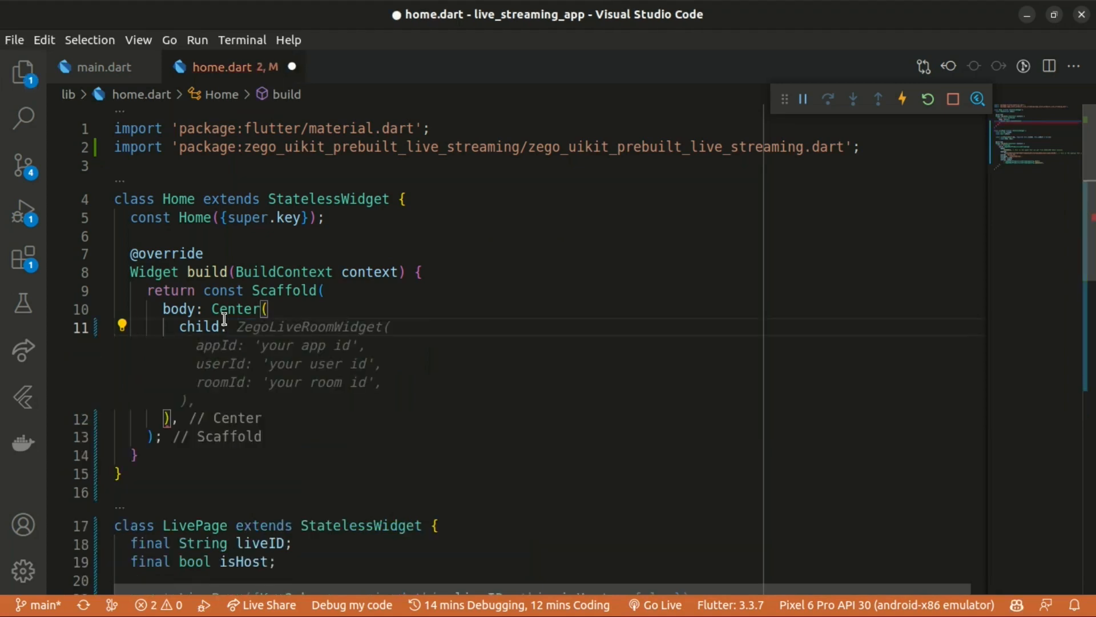
- Replace the Center child with a Column whose ElevatedButton's onPressed calls jumpToLivePage
type("Column")
type("children:")
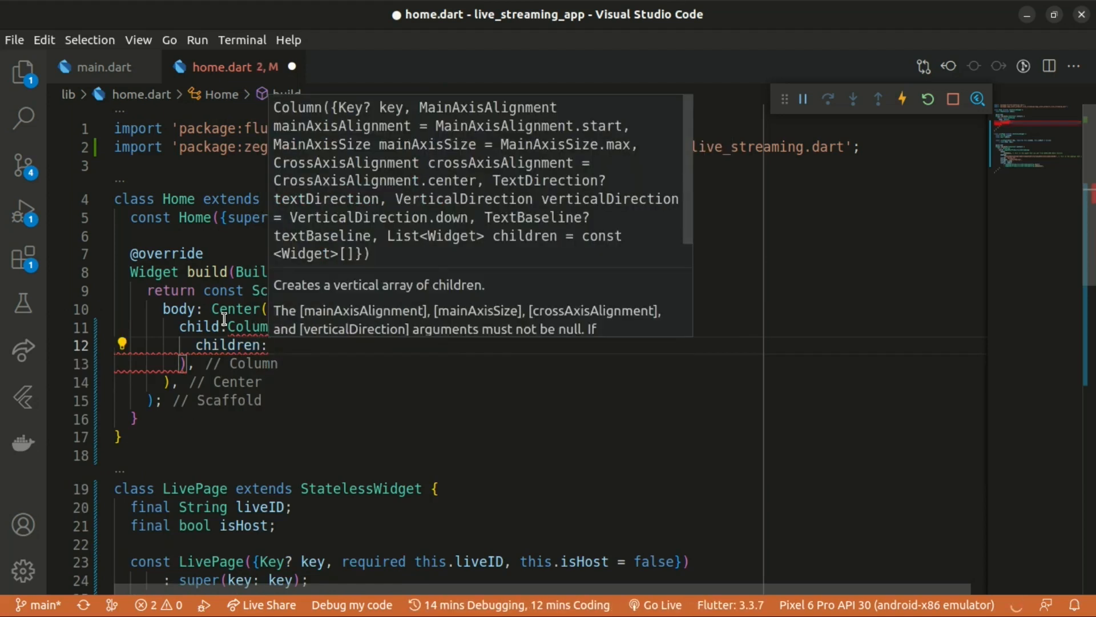
key("Enter")
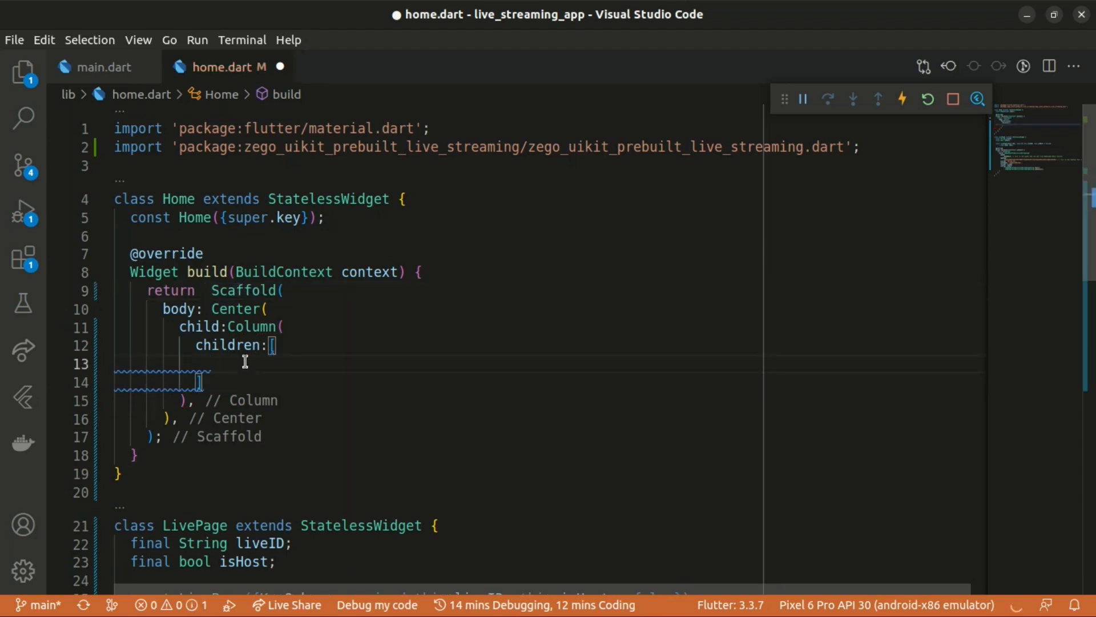
type("ElevatedButton(onPressed: , child: child")
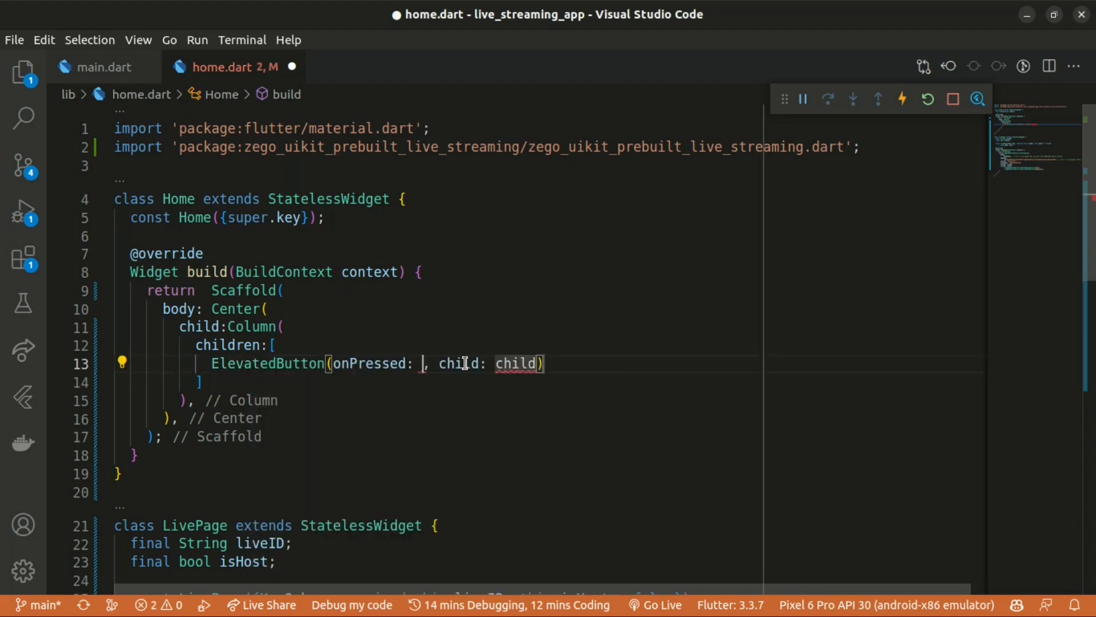
type("()=>")
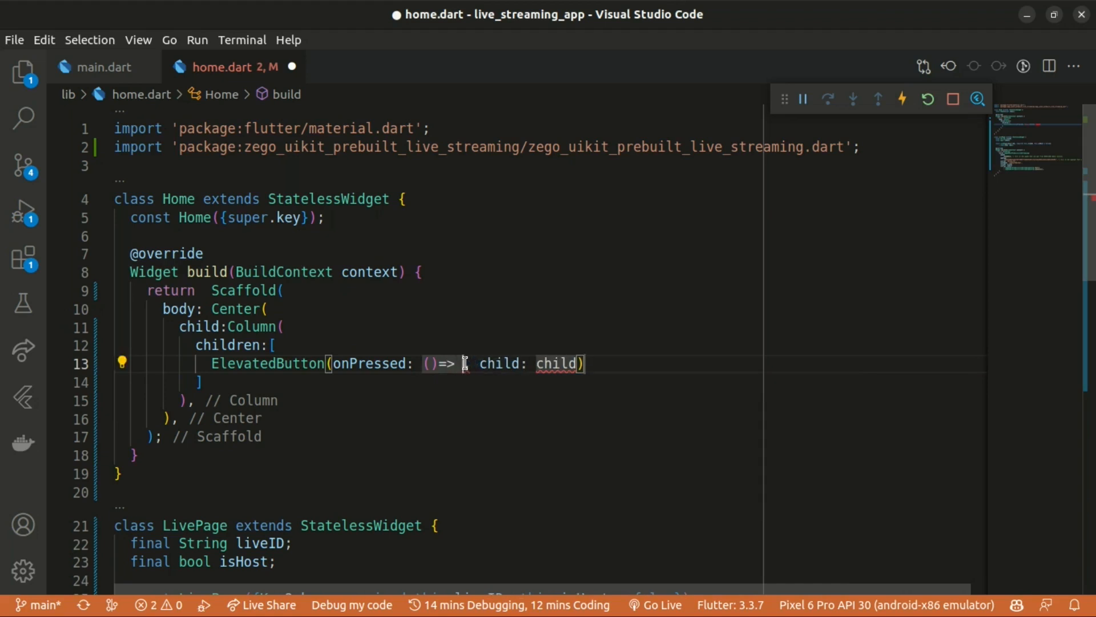
type("jumpTo")
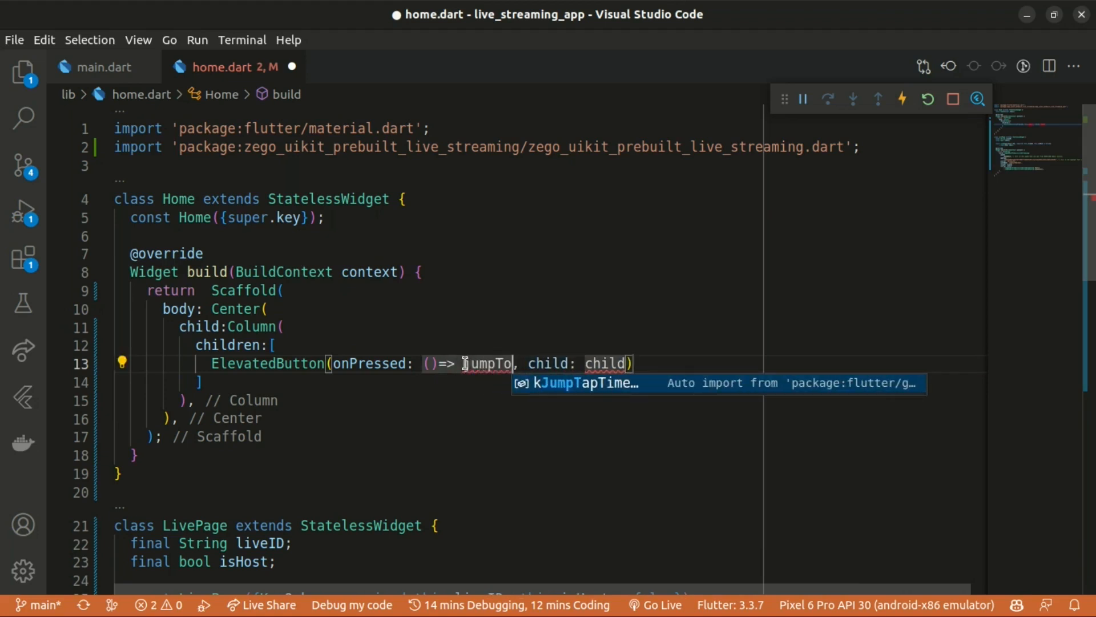
type("LivePage(context, isHost:true")
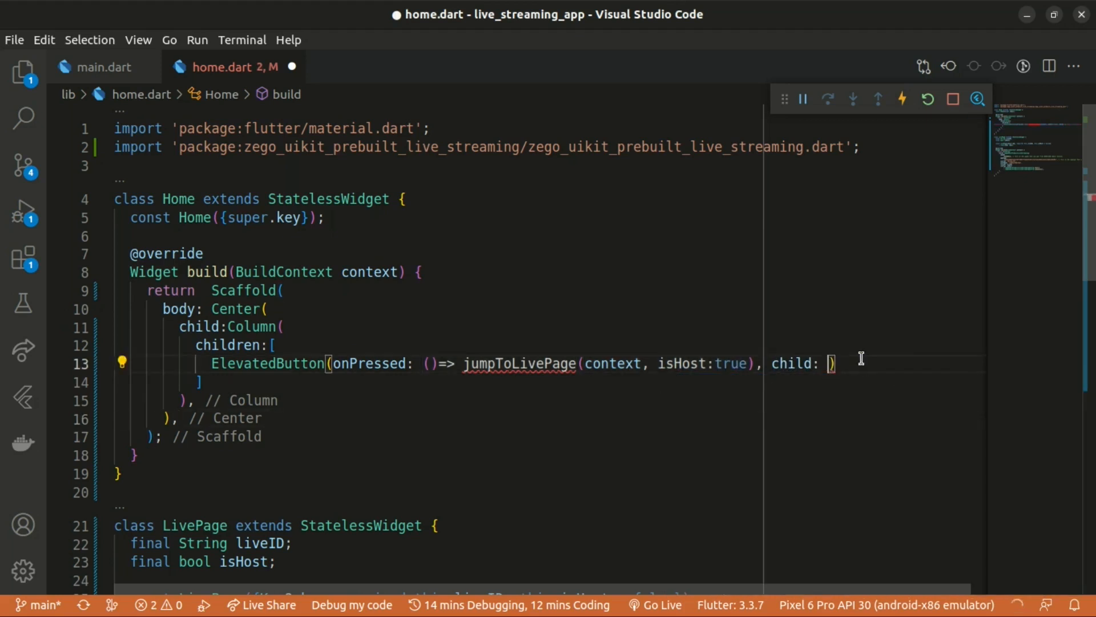
- Label the host button 'Start a live' and duplicate it as 'Watch a live' with isHost false
type("Text(\"主播\")")
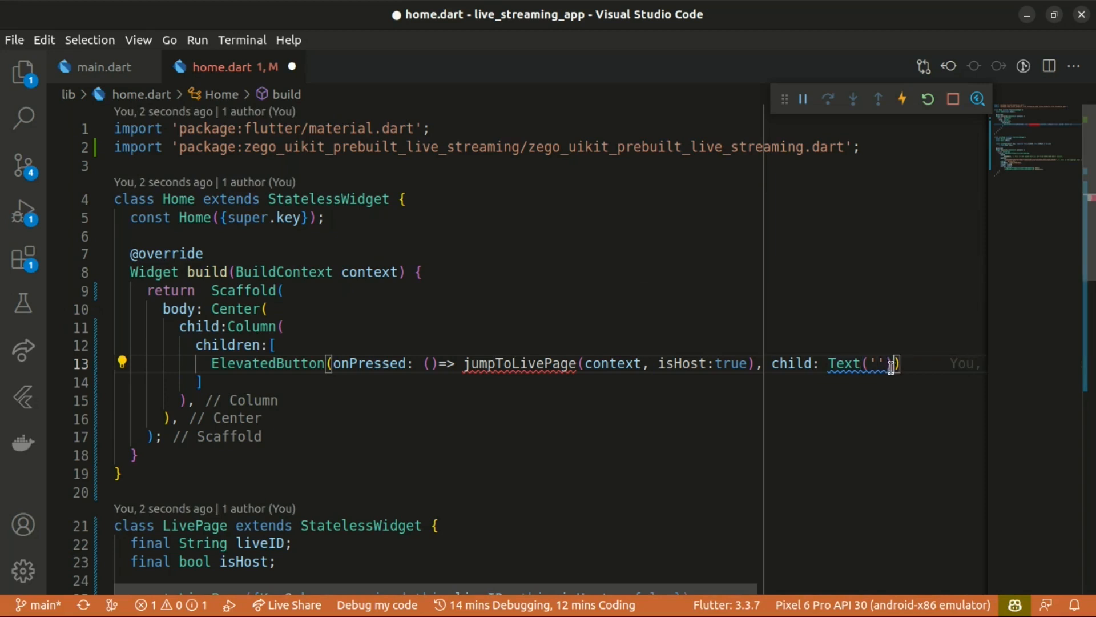
key("ctrl+s")
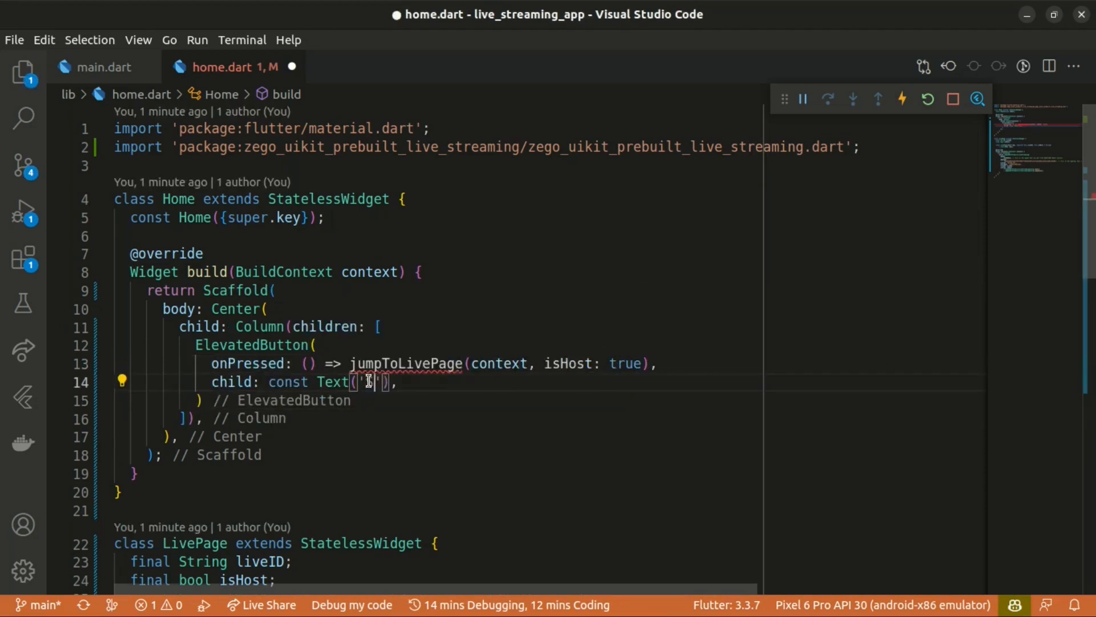
type("Start a live")
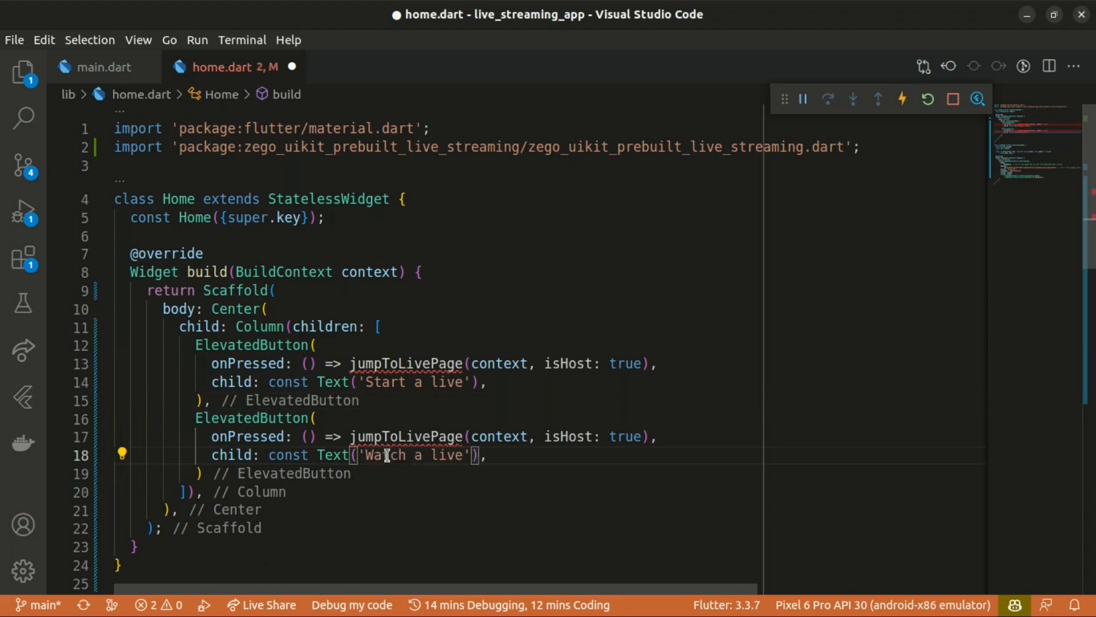
type("false")
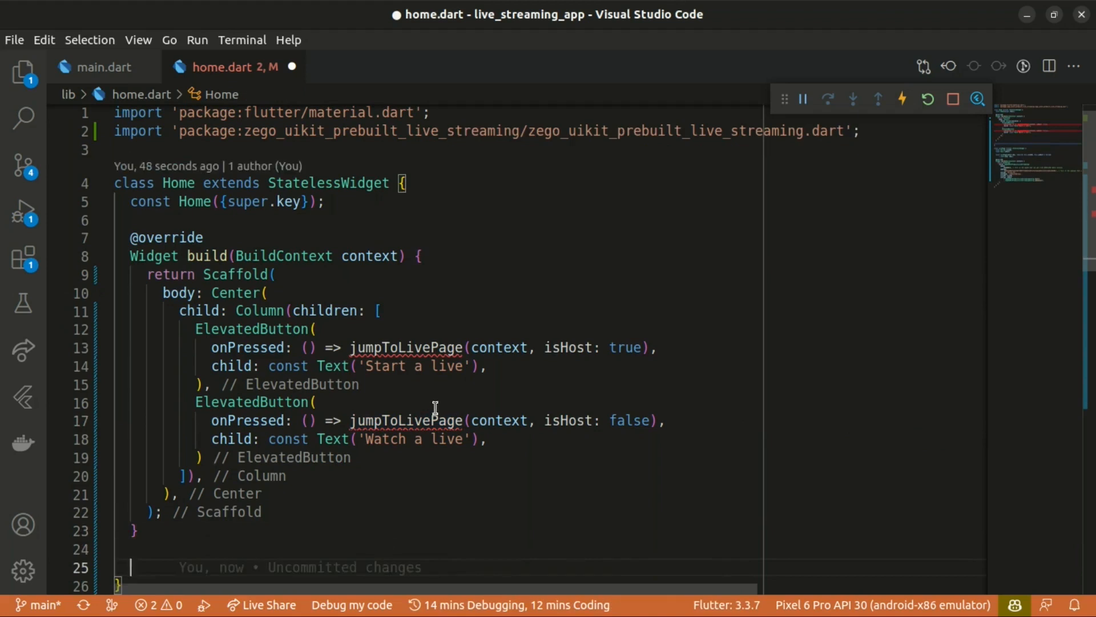
- Declare jumpToLivePage(BuildContext context, {required bool isHost}) {} below build
double_click(406, 421)
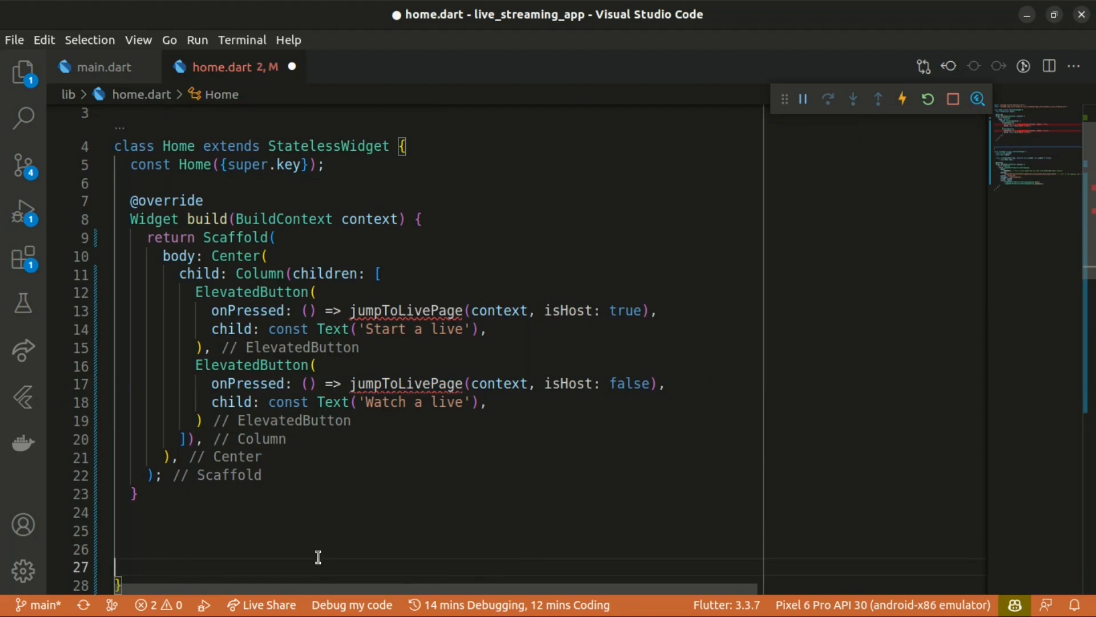
type("jumpToLivePage()")
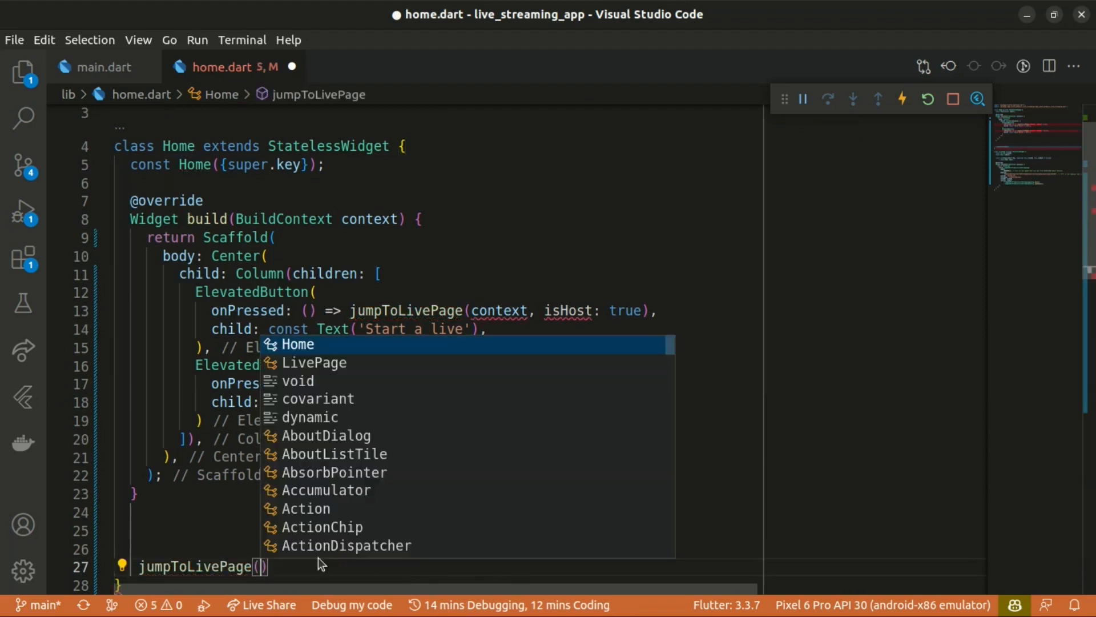
type("BuildContext context, {require")
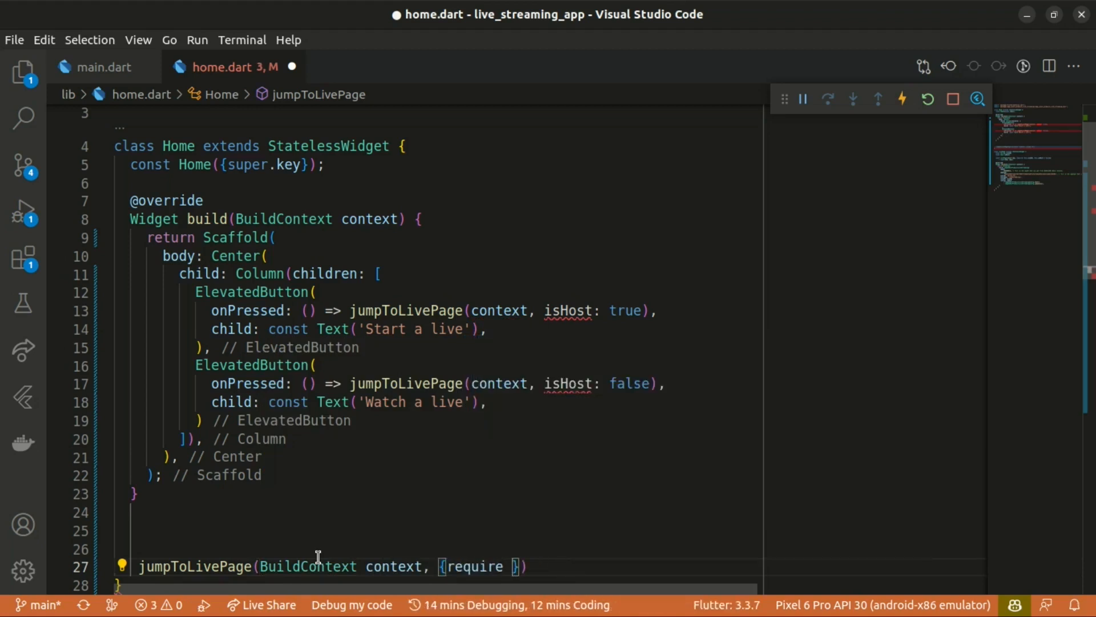
type("bool isHost")
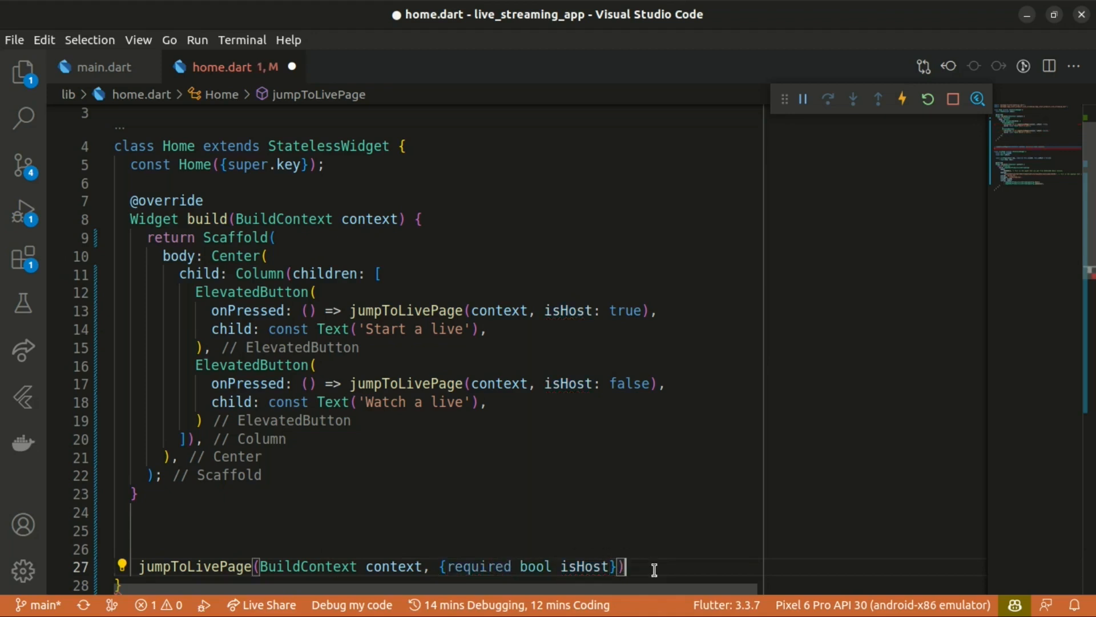
type("{}")
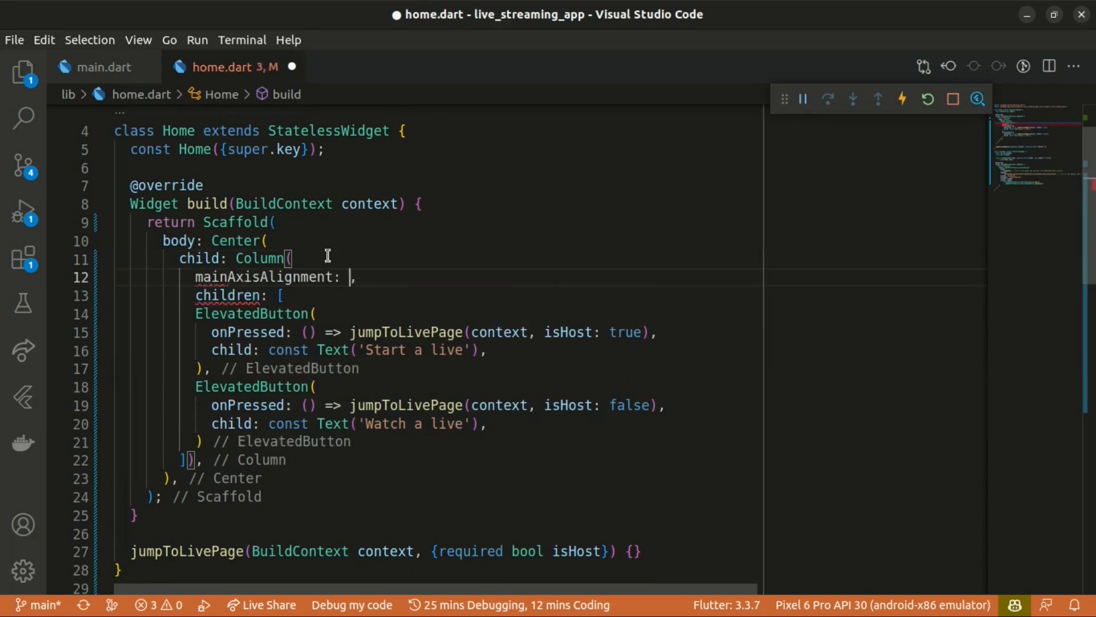
- Center the Column's buttons with MainAxisAlignment.center and reformat
type("MainAxisAlignment.center")
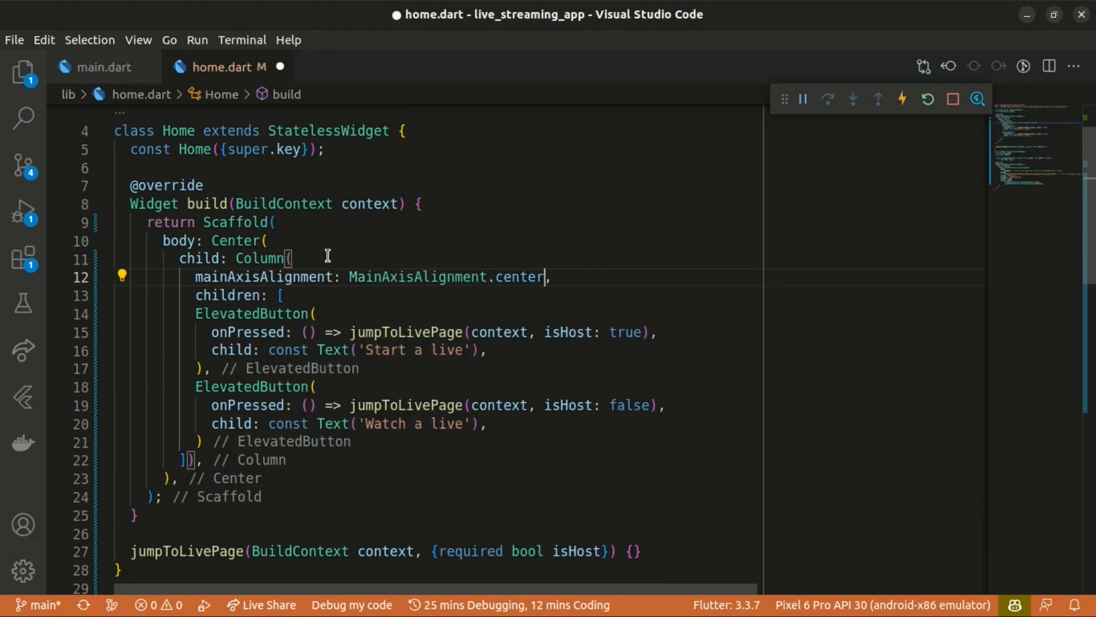
key("ctrl+s")
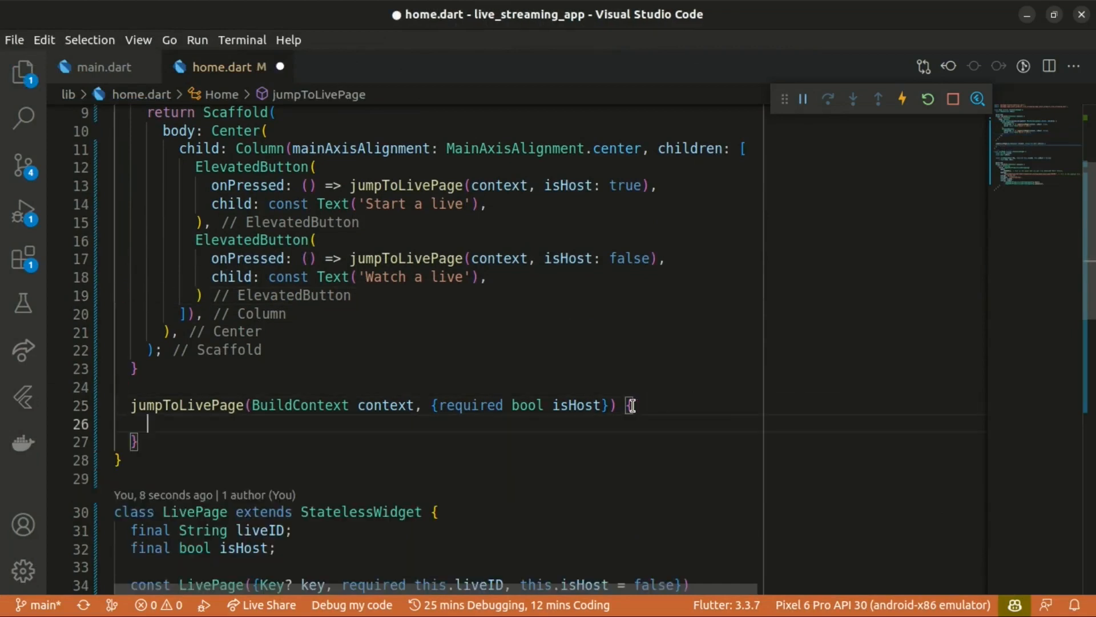
- Push a MaterialPageRoute building LivePage(isHost: isHost, liveID: "1234") via Navigator.push
type("Na")
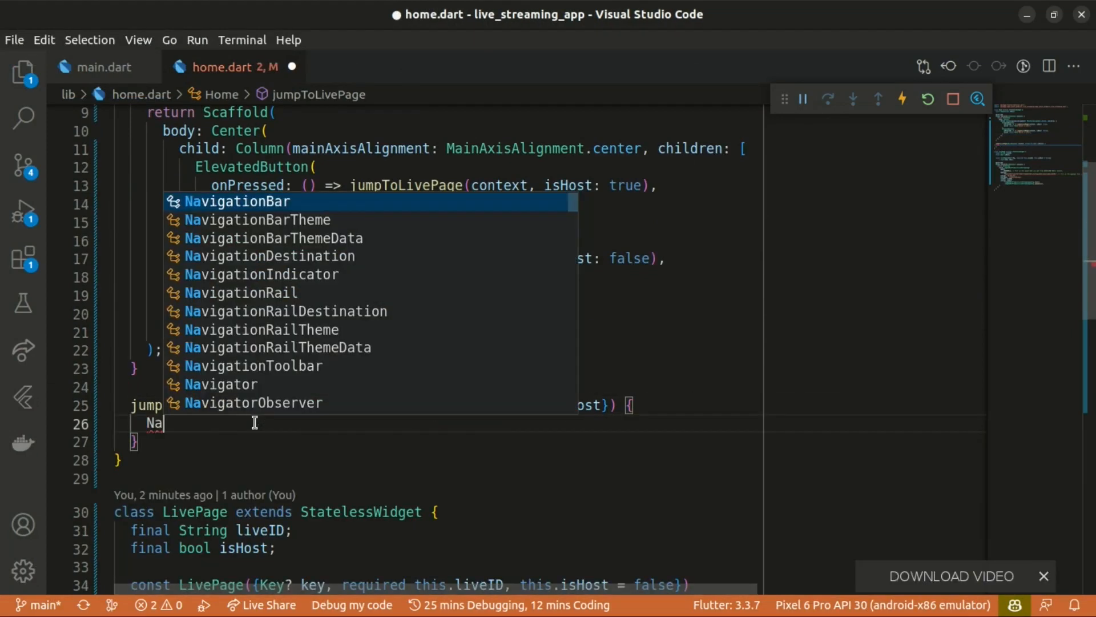
type("vigator.push(context, route")
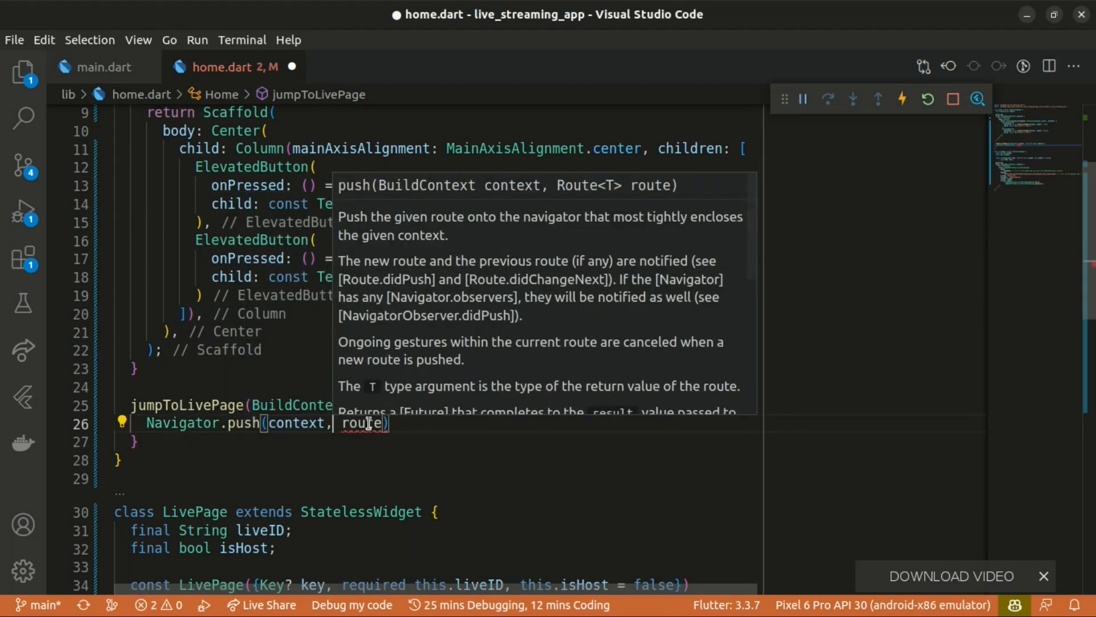
type("Material")
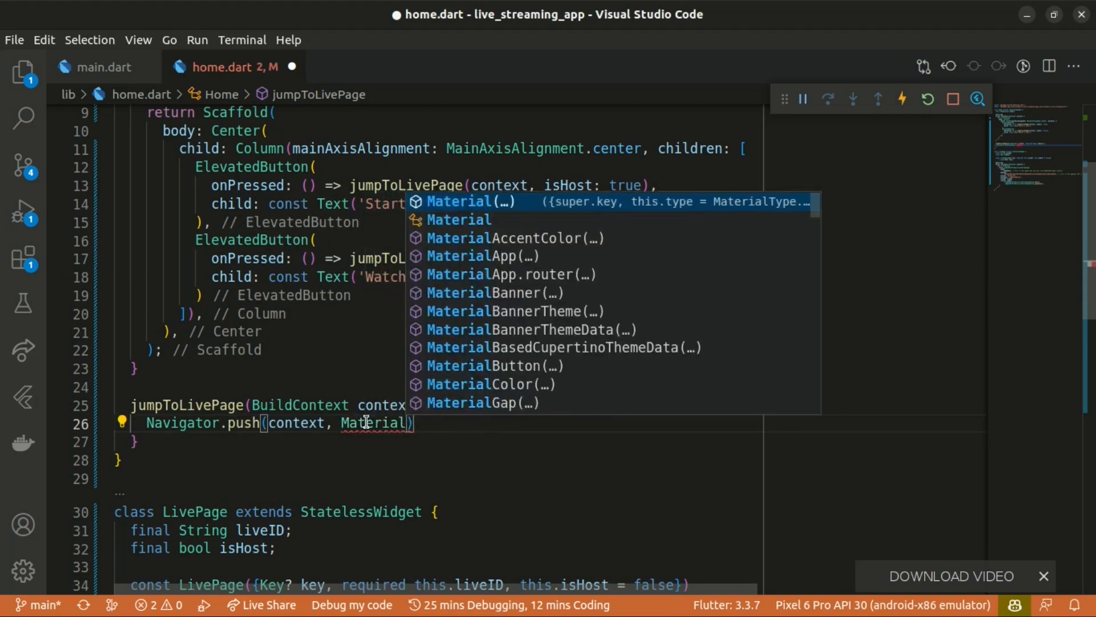
type("Page")
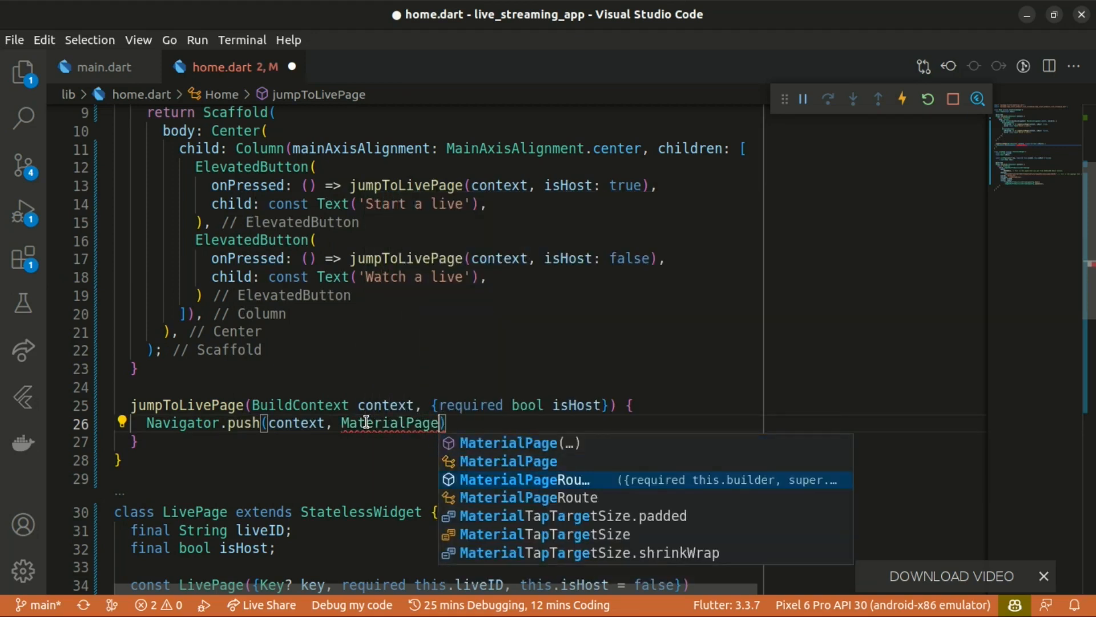
left_click(527, 478)
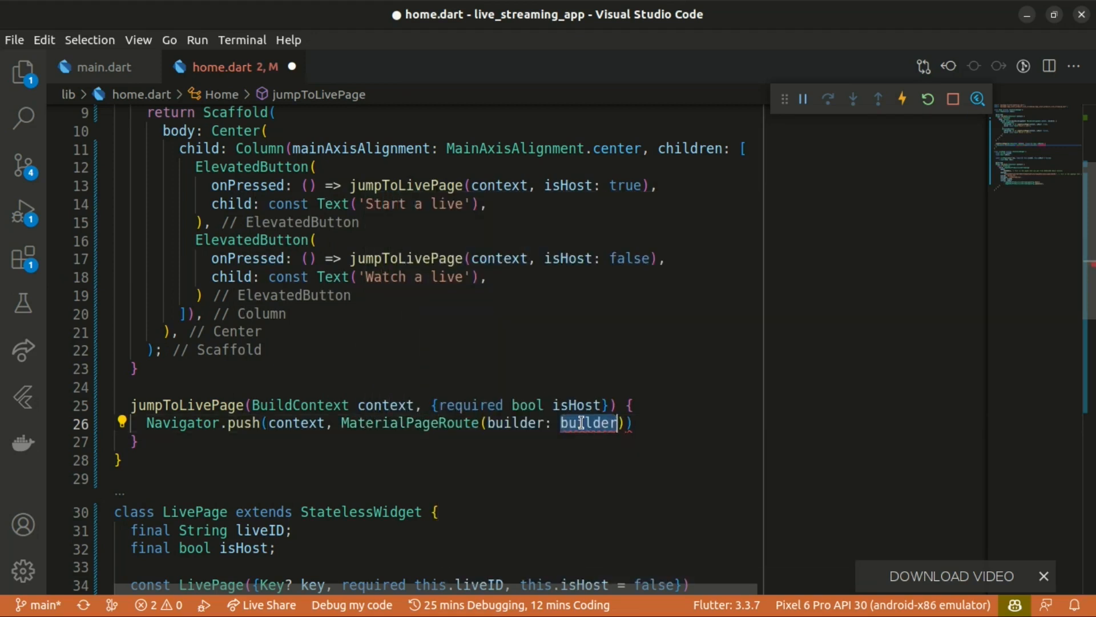
type("(context)")
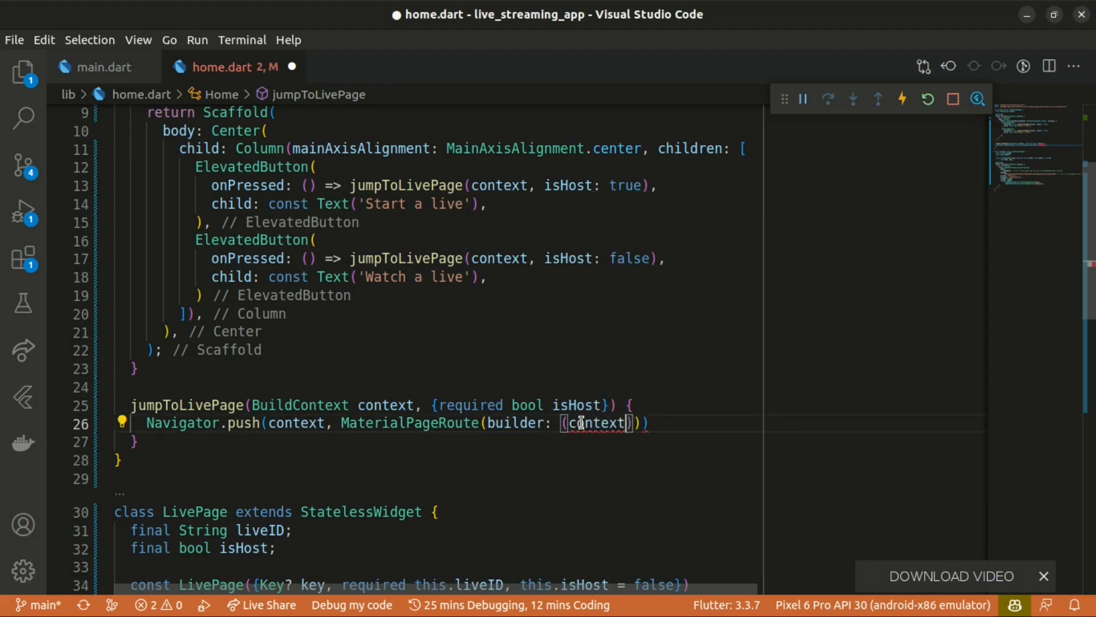
type("=>")
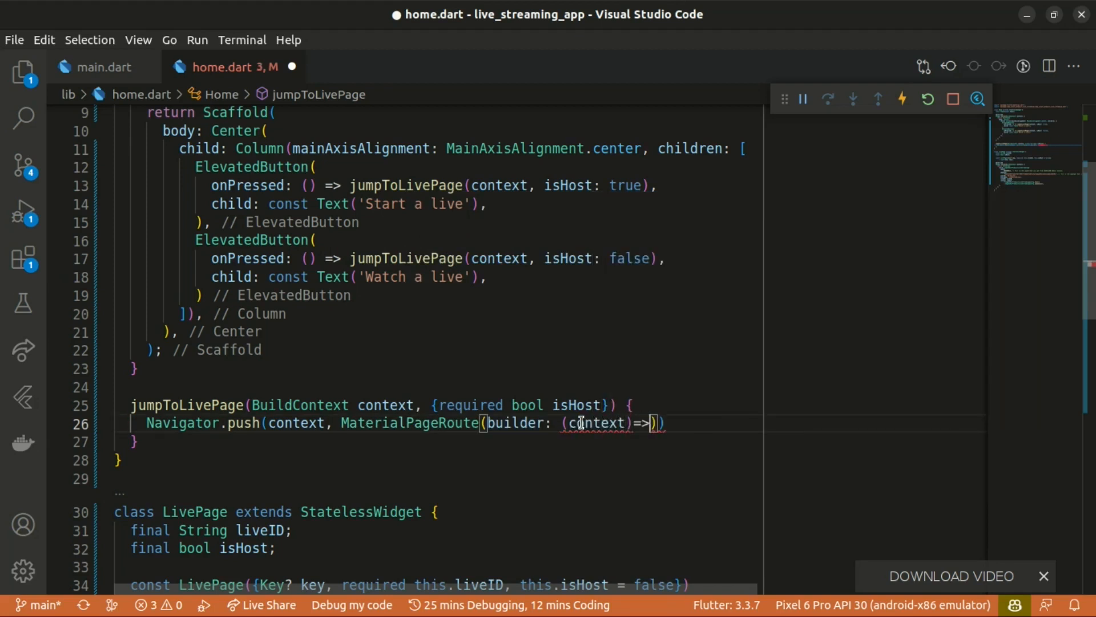
type("LivePage(")
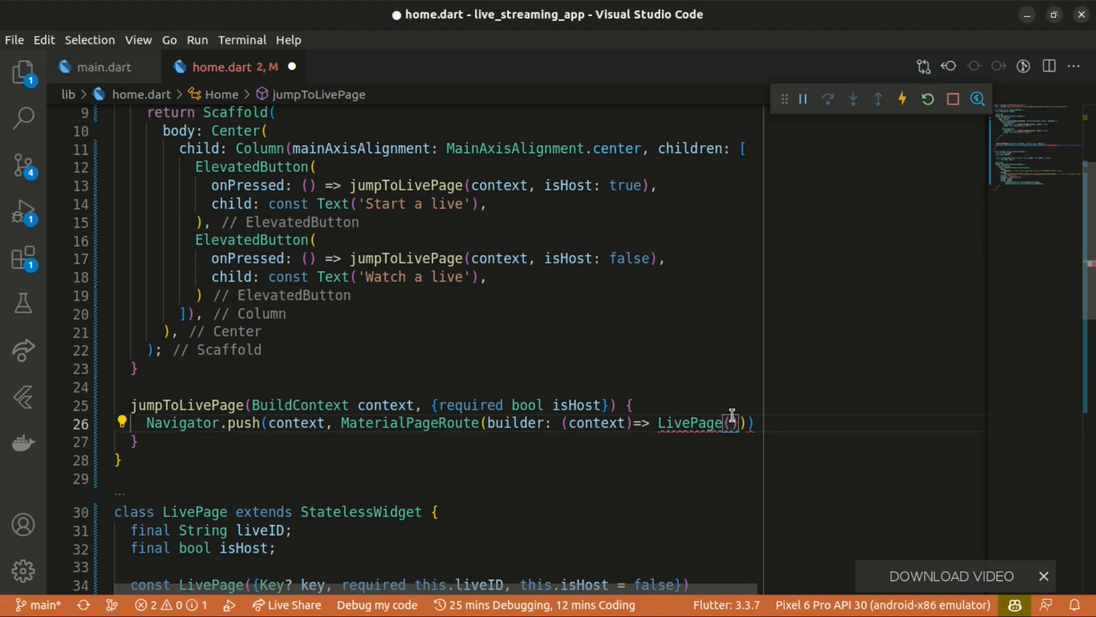
type("isHost: isHost,")
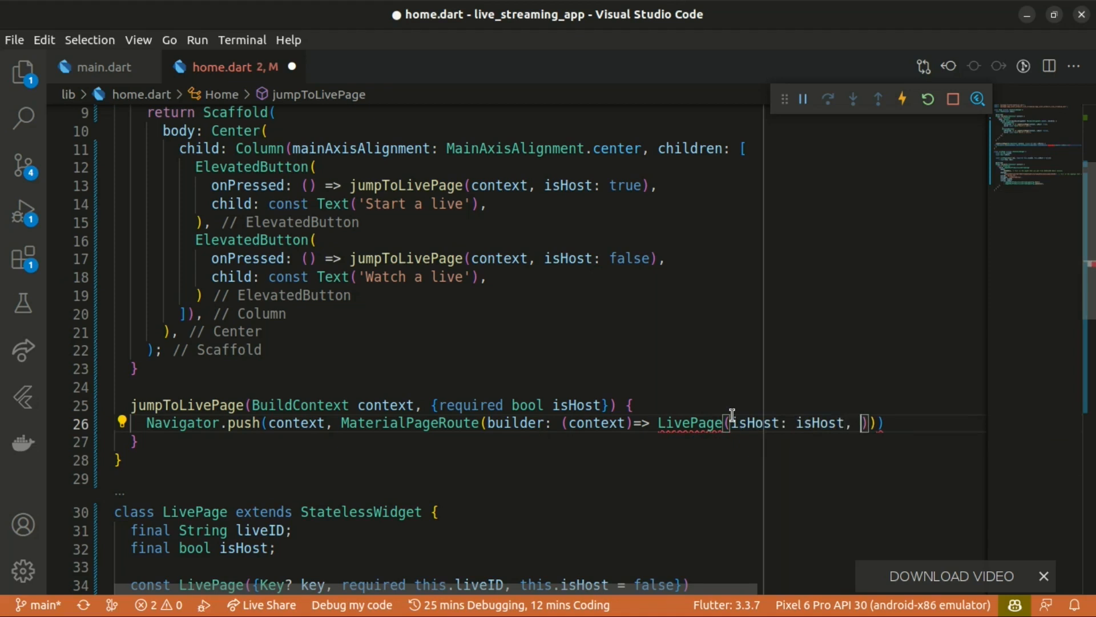
type("liveID: ,")
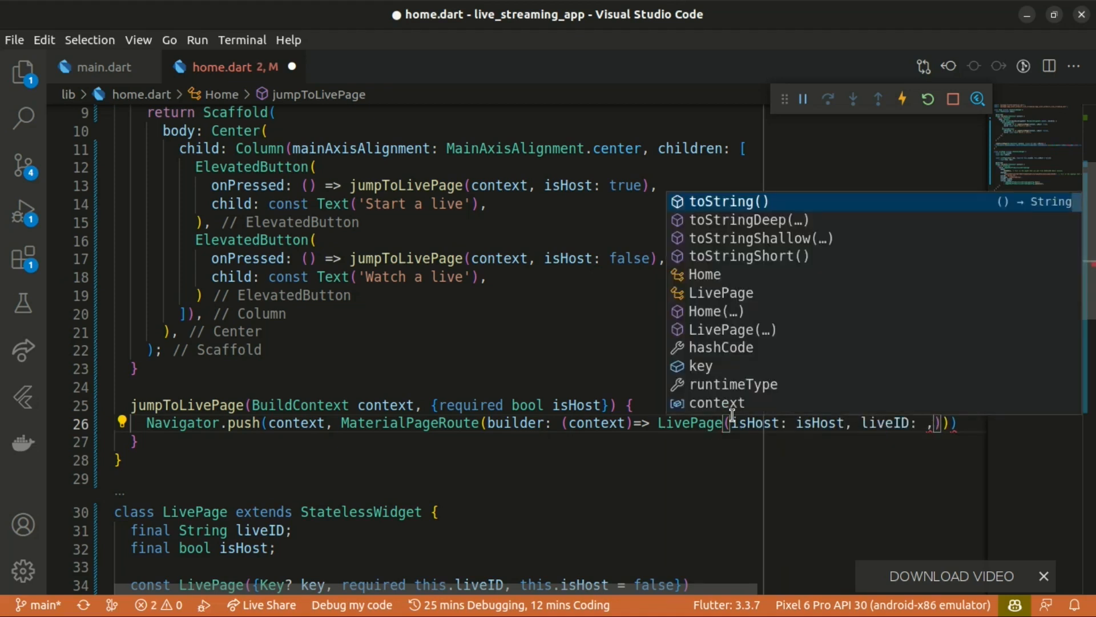
type("1234\",")
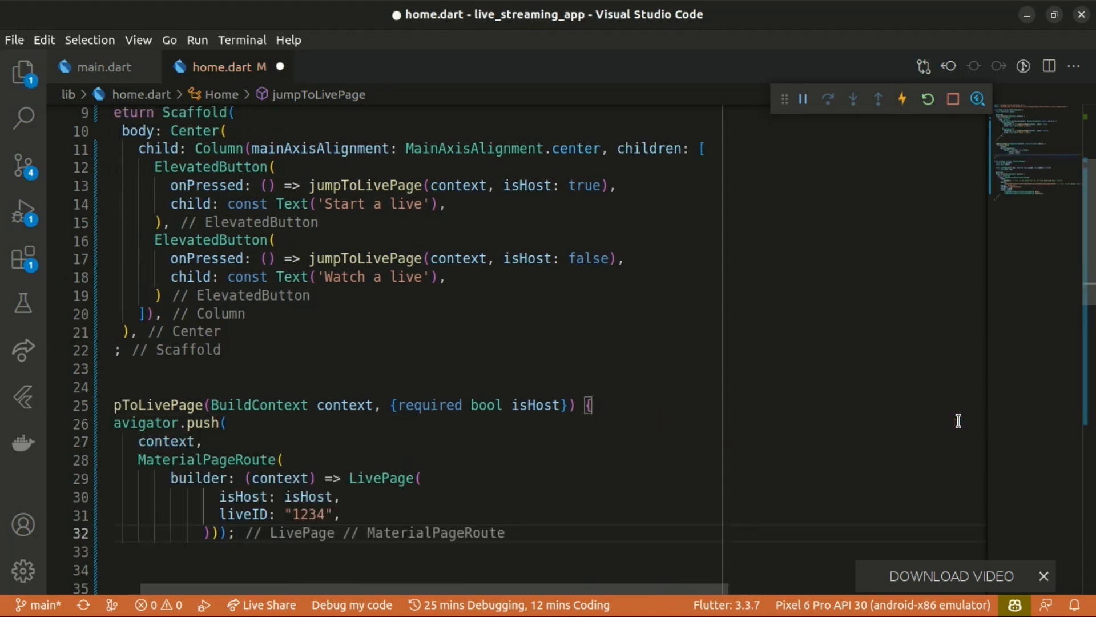
- Save home.dart so the emulator shows the Start a live and Watch a live buttons
scroll("down", 3)
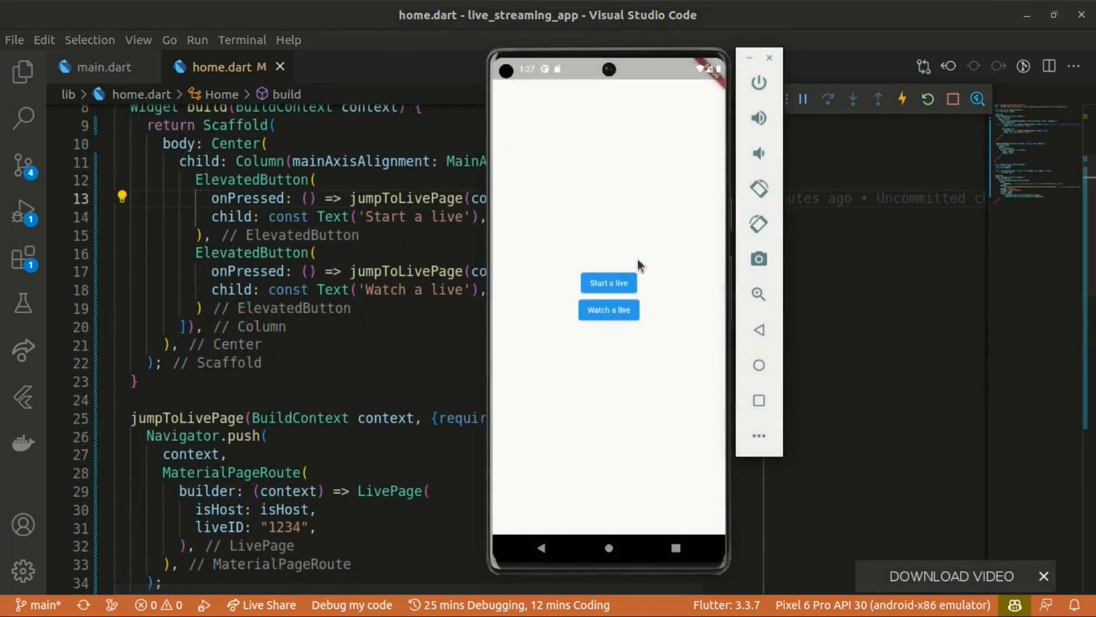
- Start a live as host and begin broadcasting from the preview screen
left_click(607, 282)
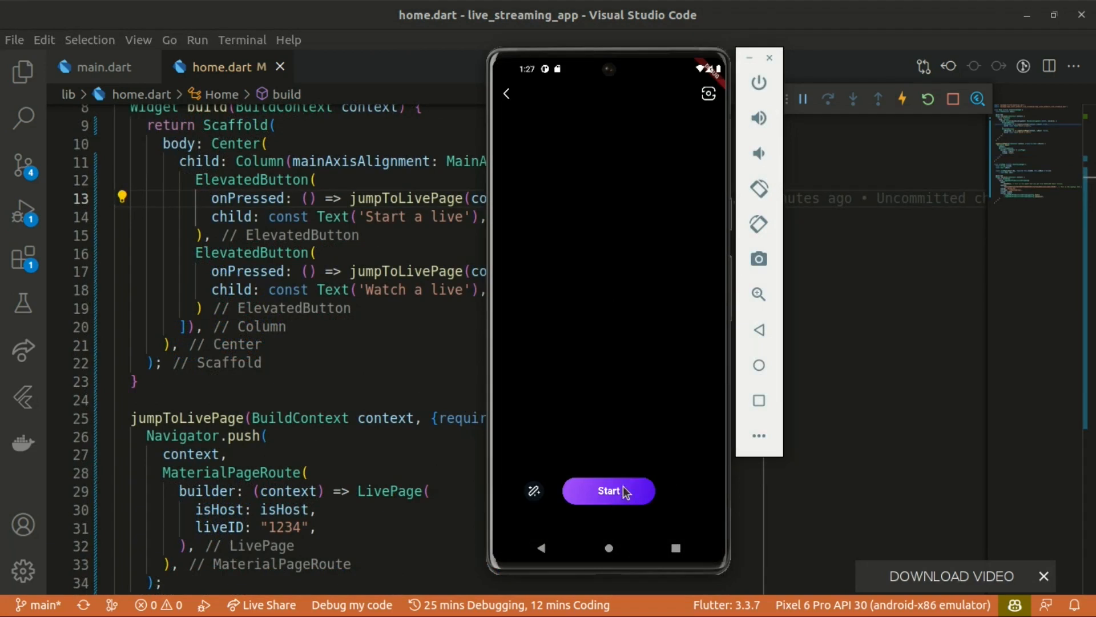
left_click(609, 489)
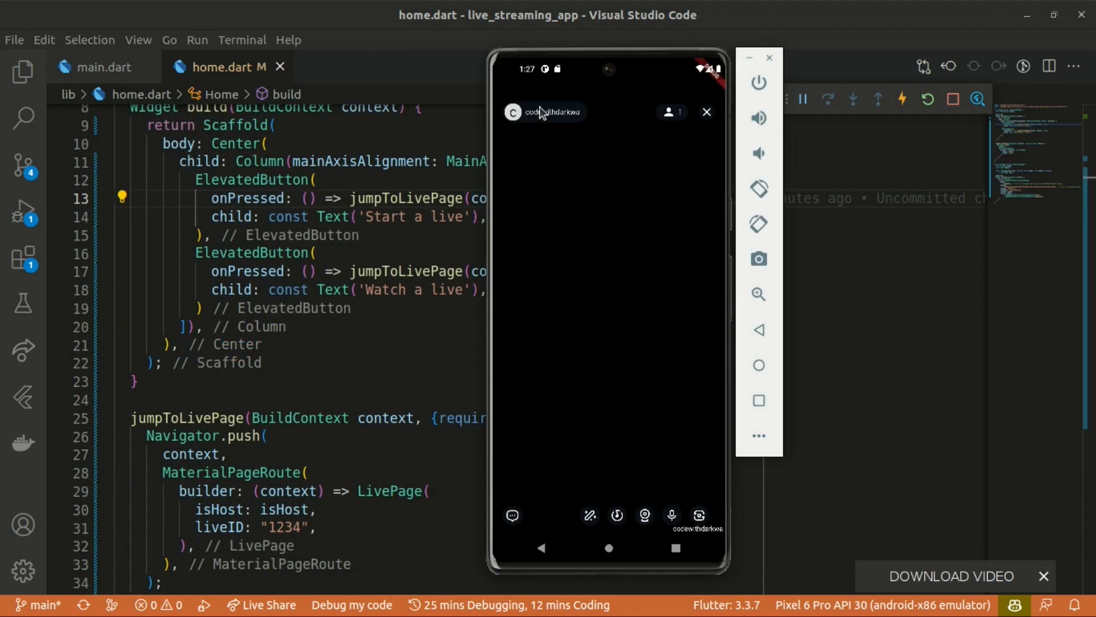
mouse_move(544, 118)
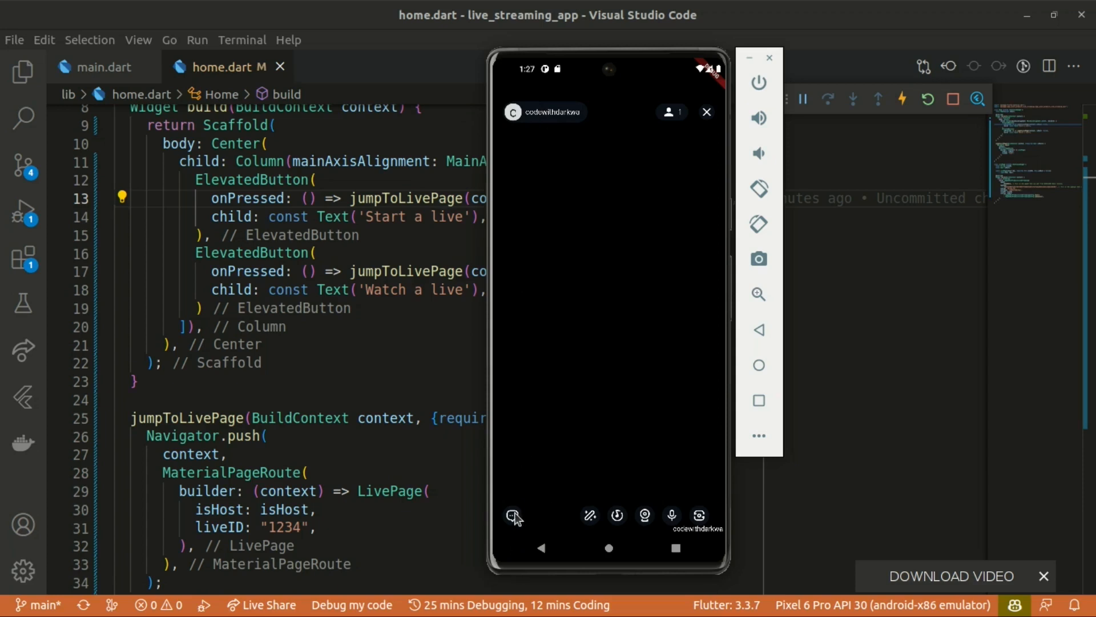
- Send 'Hi there' in the live chat, then show the attendance list with the host
left_click(514, 516)
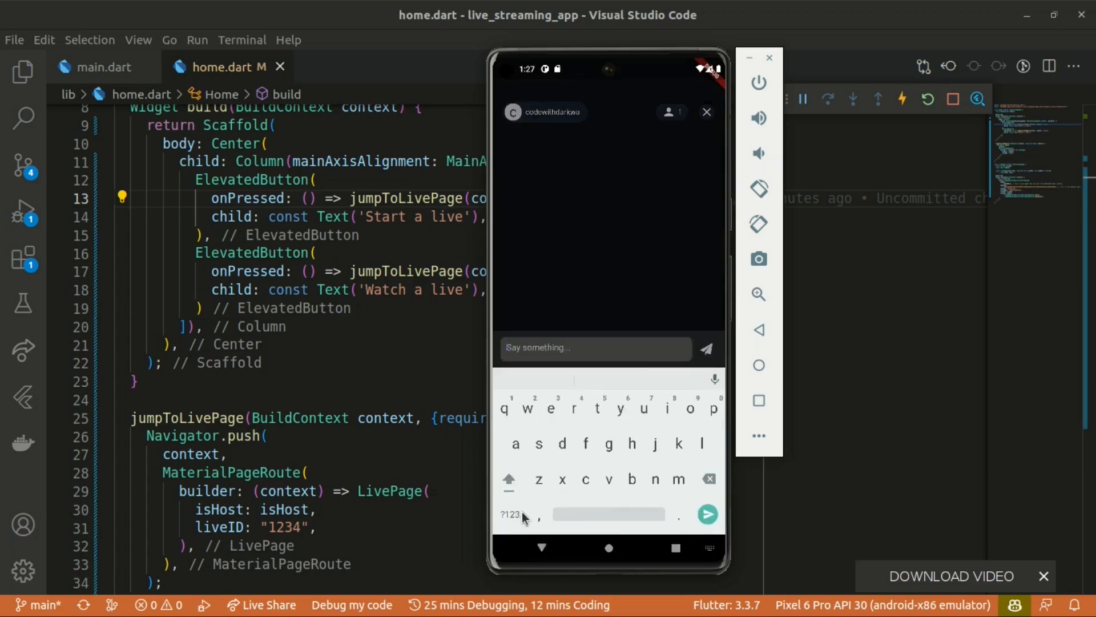
type("Hi thre")
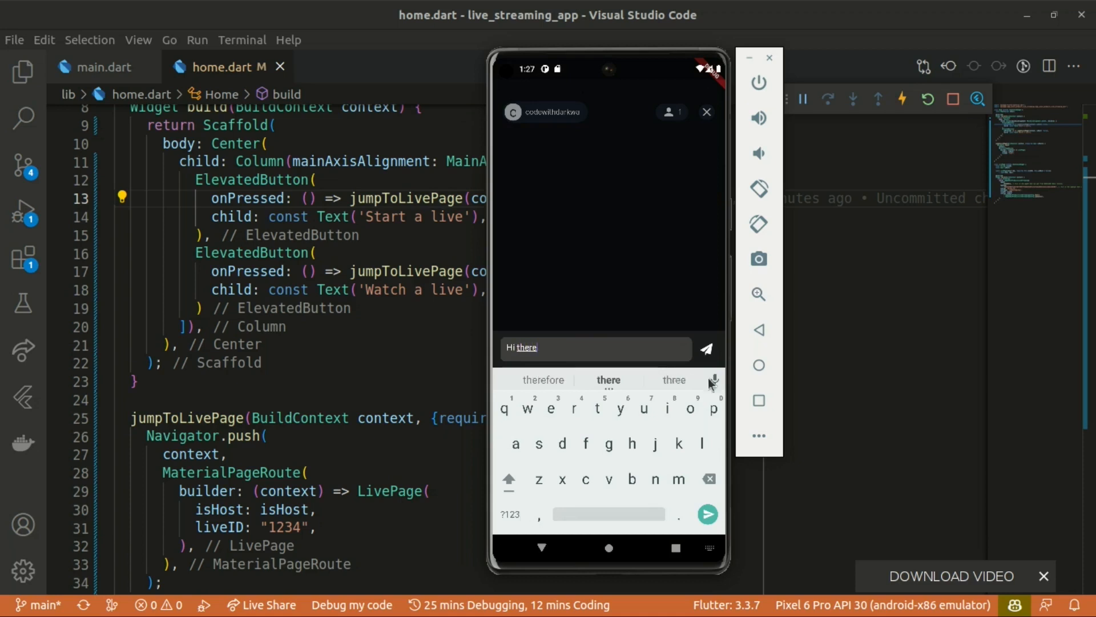
left_click(706, 348)
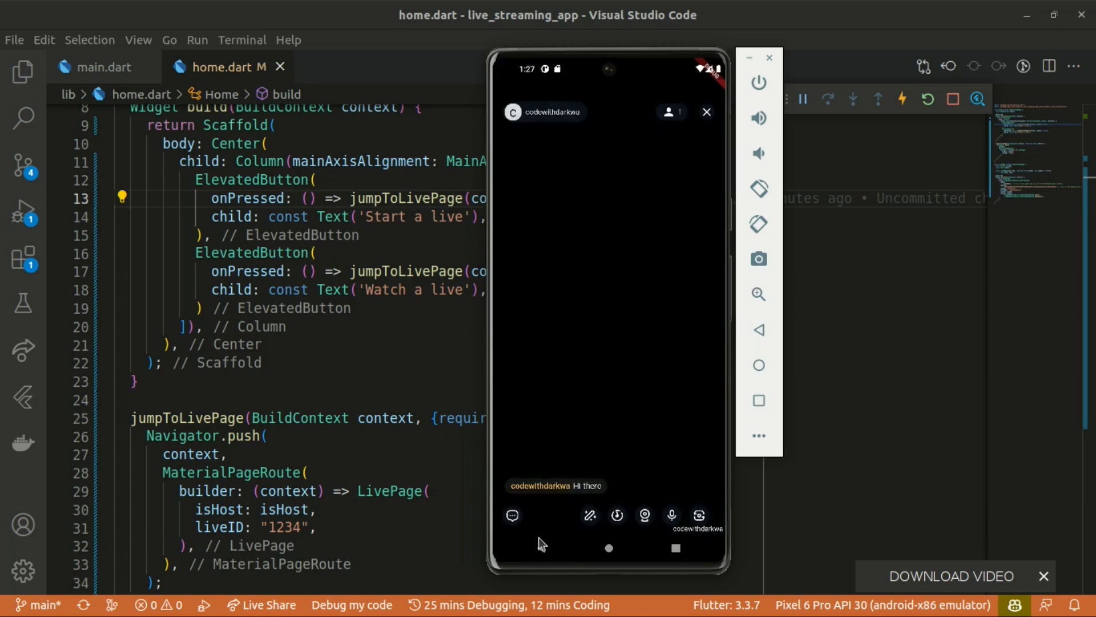
left_click(589, 515)
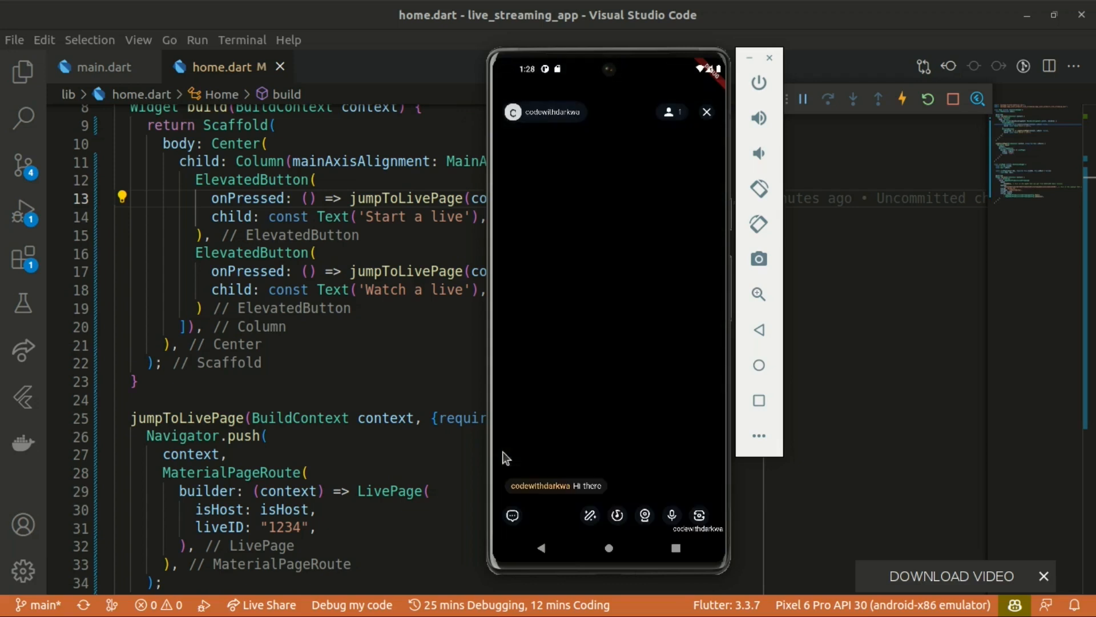
left_click(644, 515)
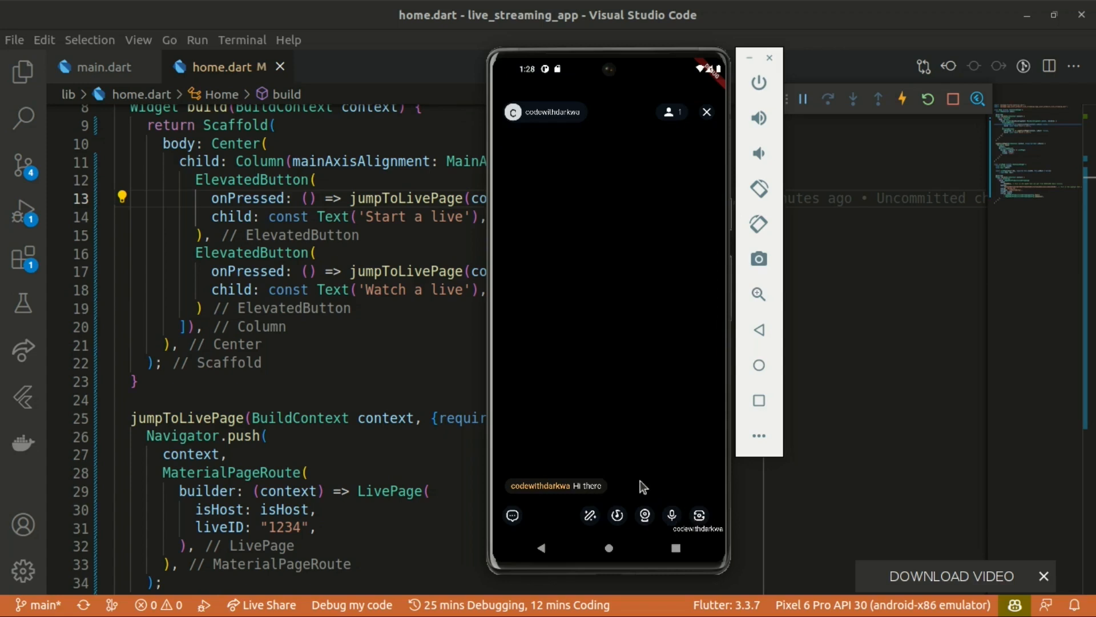
left_click(668, 112)
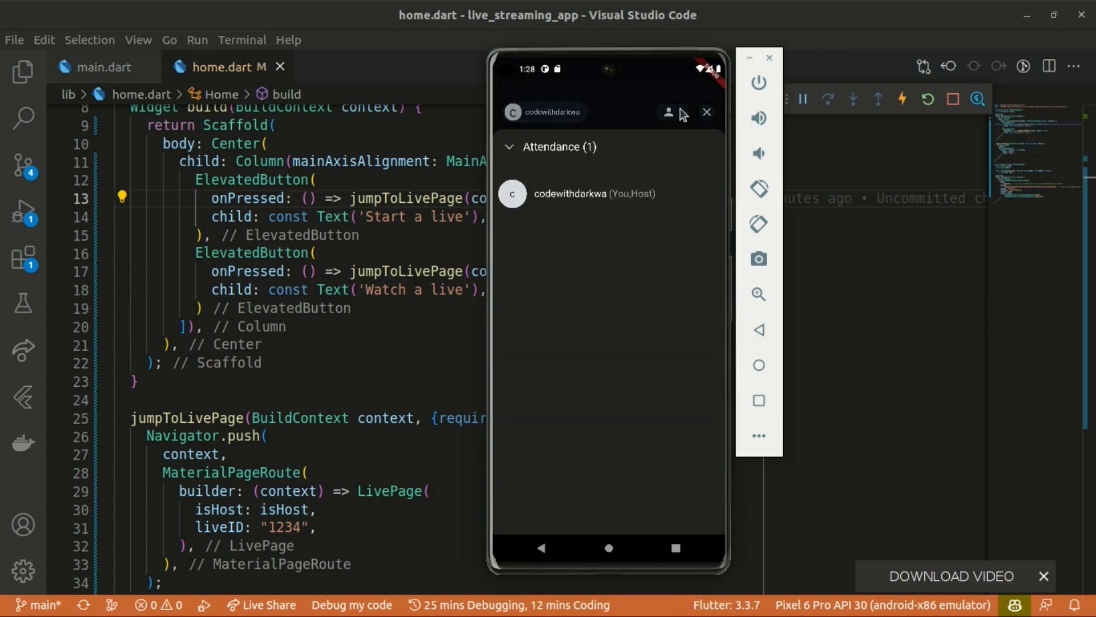
- Close the attendance list and back out to the Stop the live confirmation
left_click(668, 111)
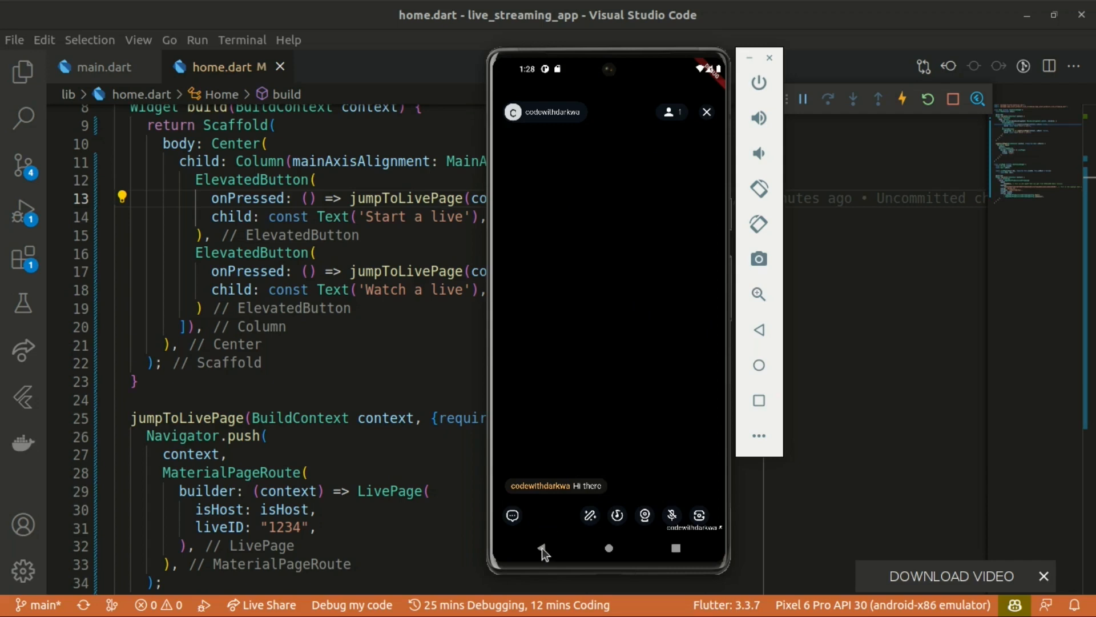
left_click(706, 112)
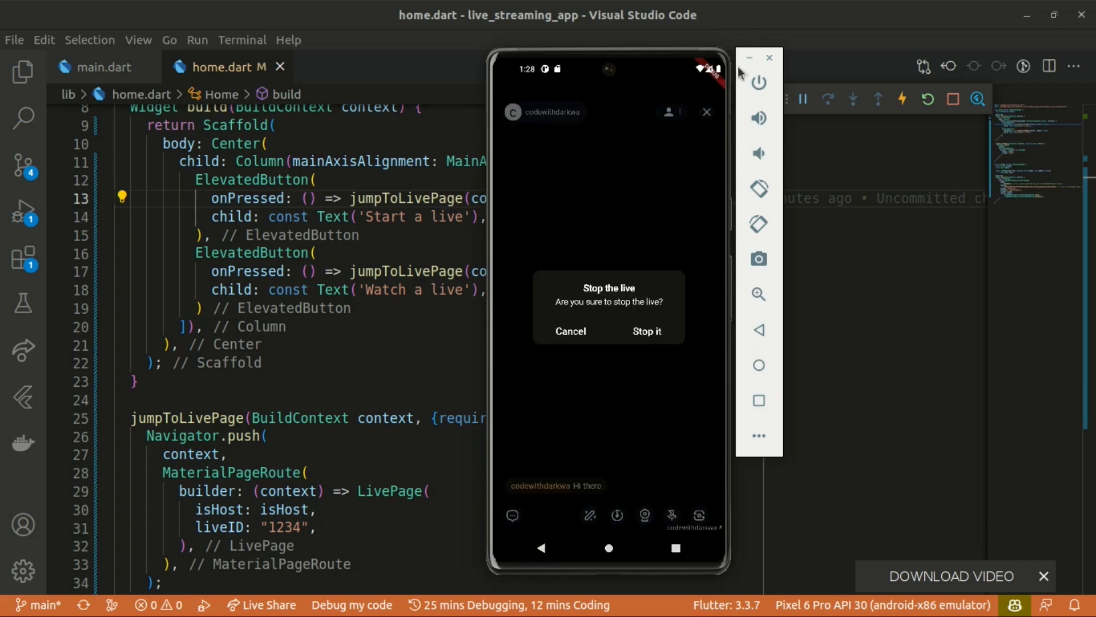